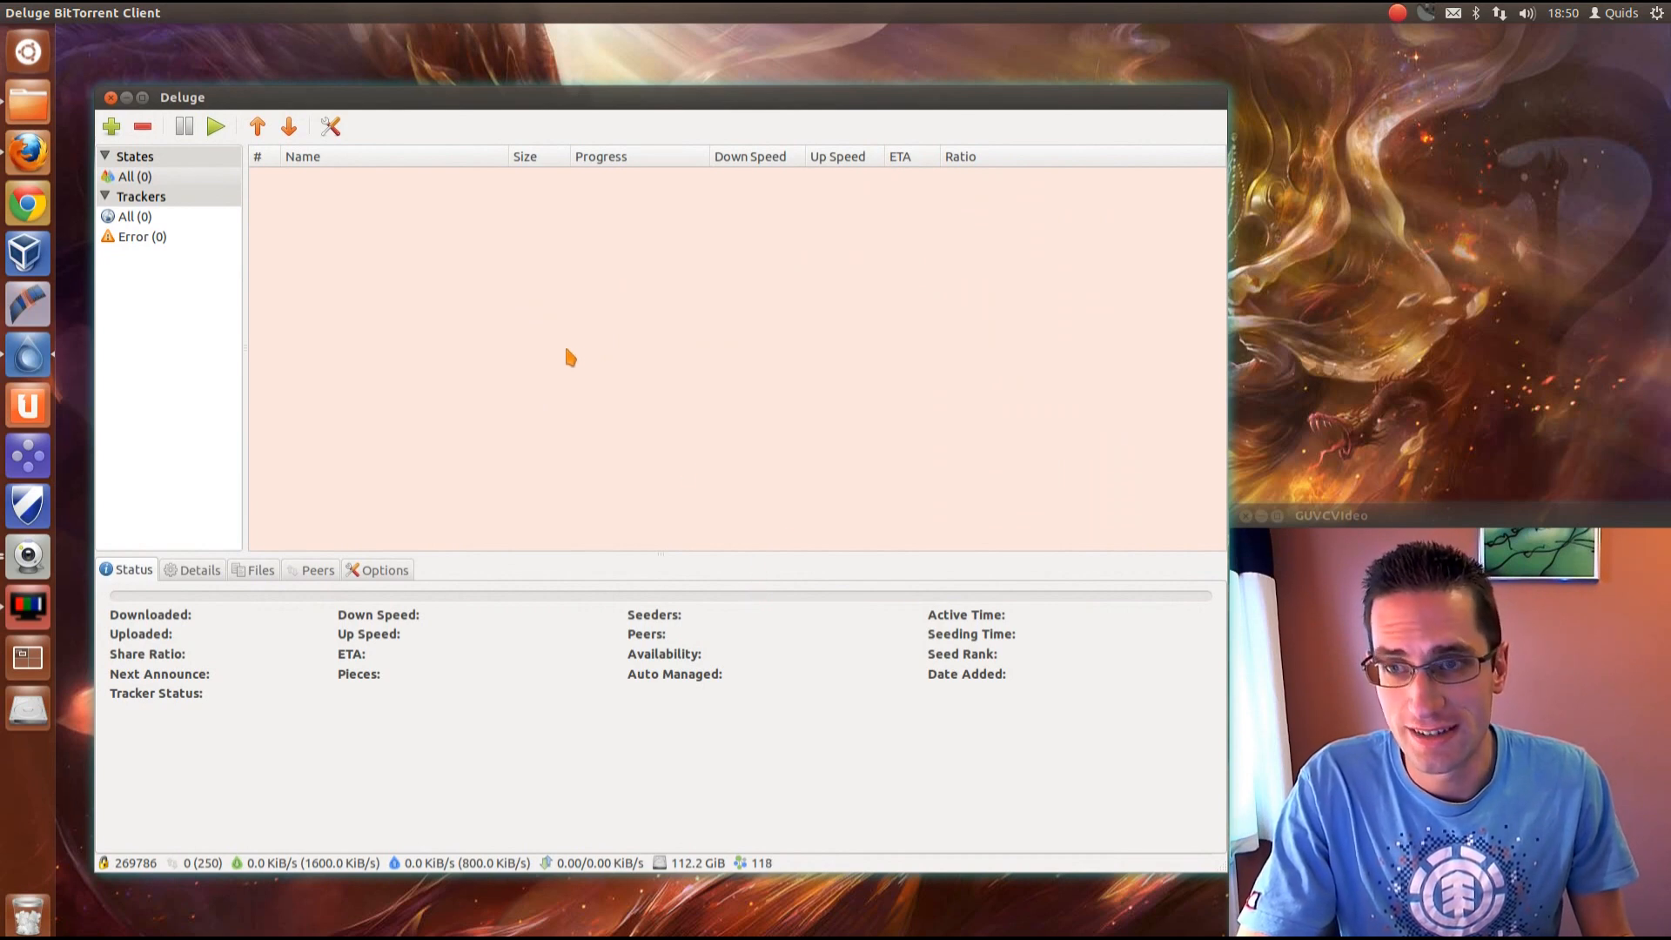
mouse_move(73, 42)
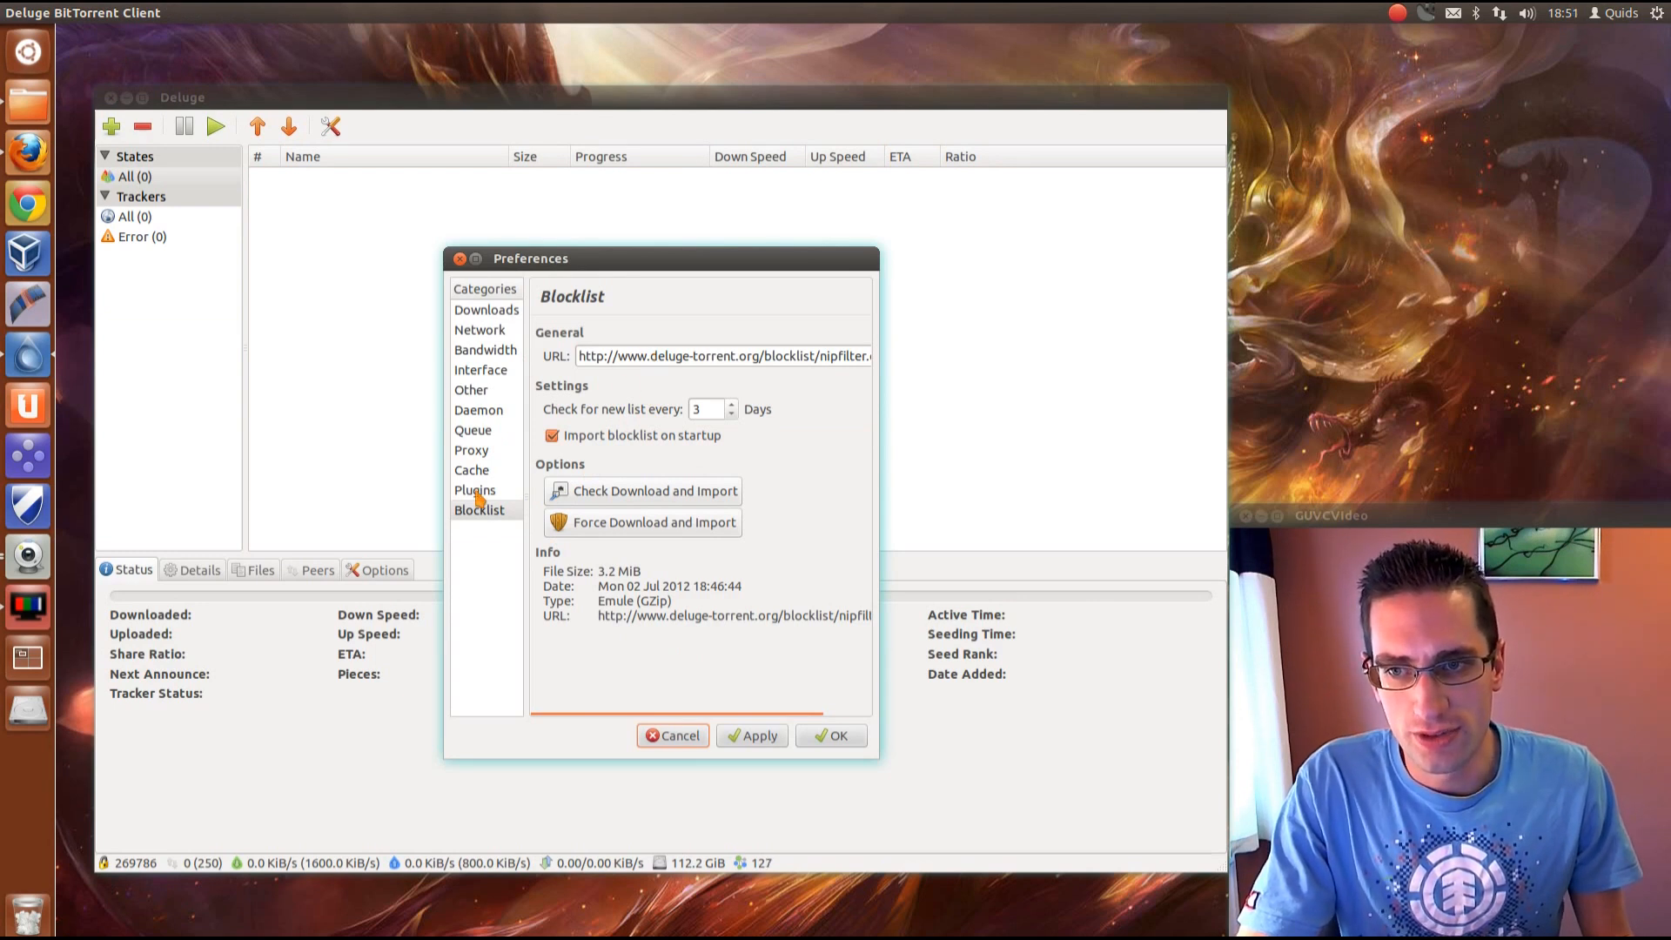
left_click(473, 489)
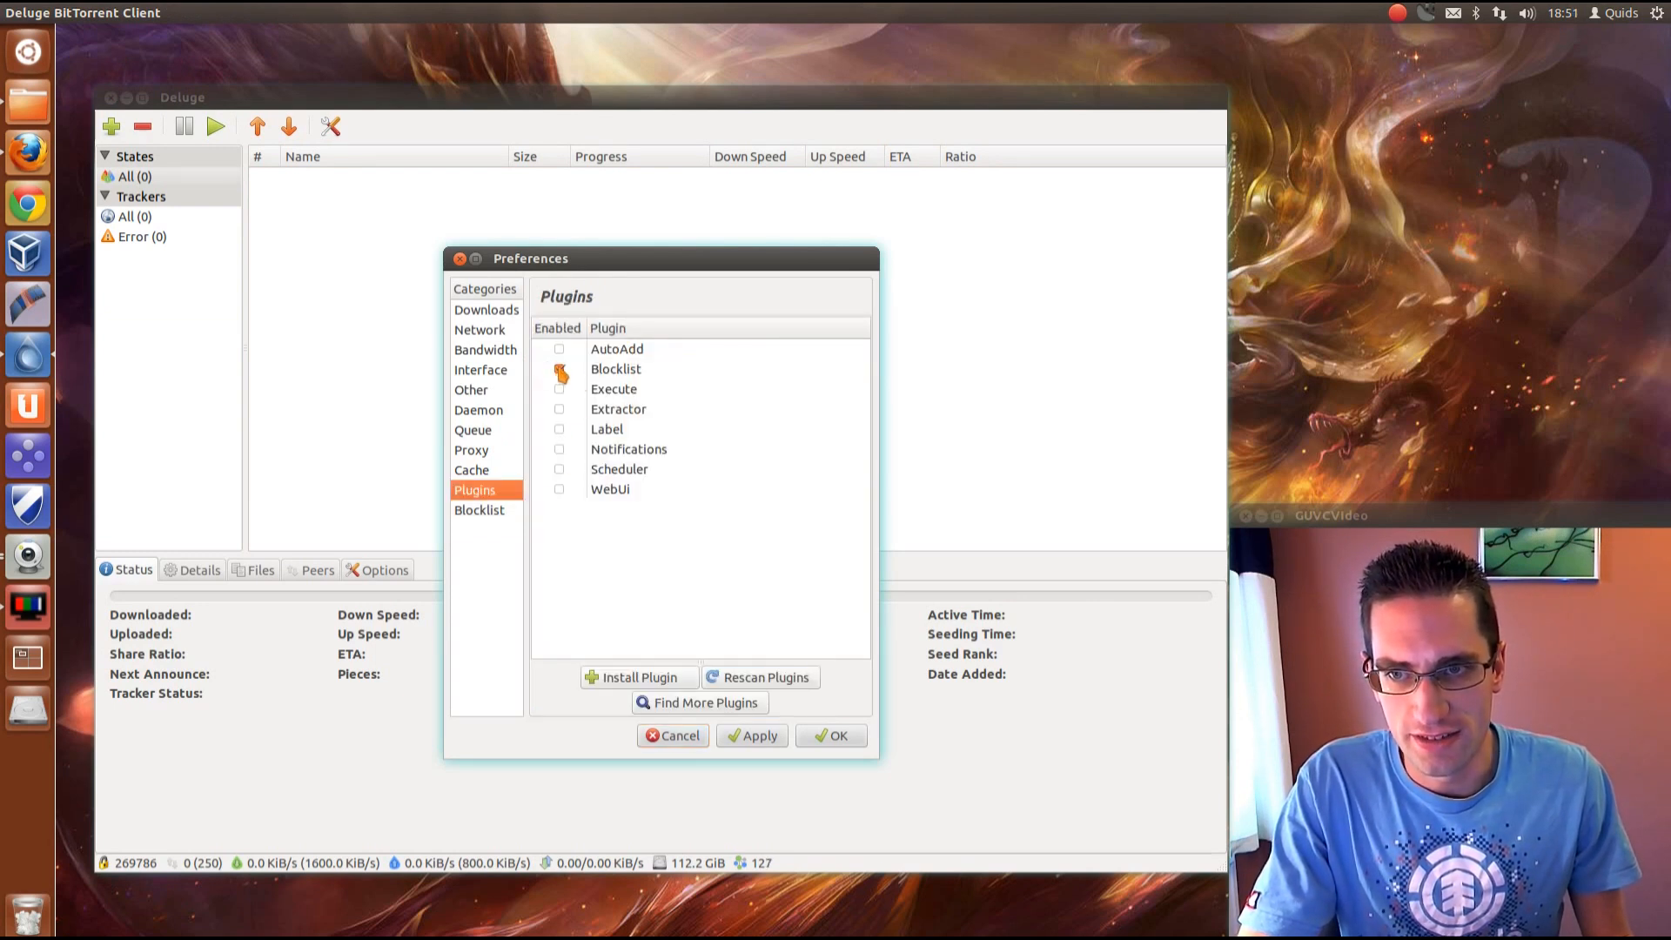
left_click(479, 511)
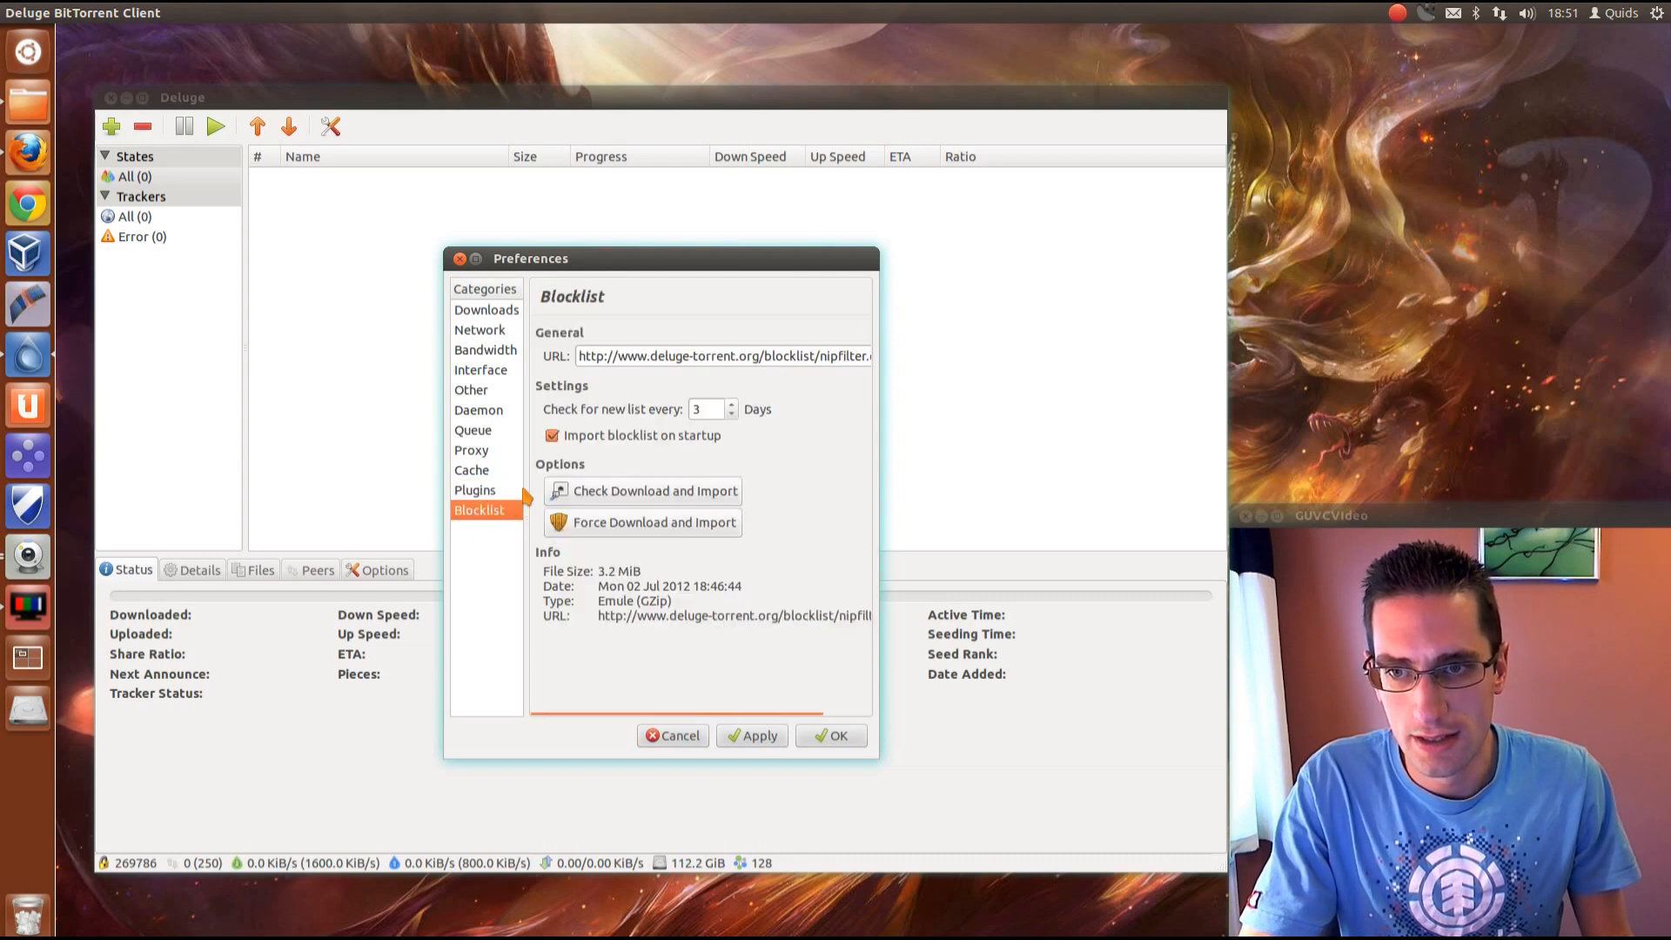
mouse_move(678, 381)
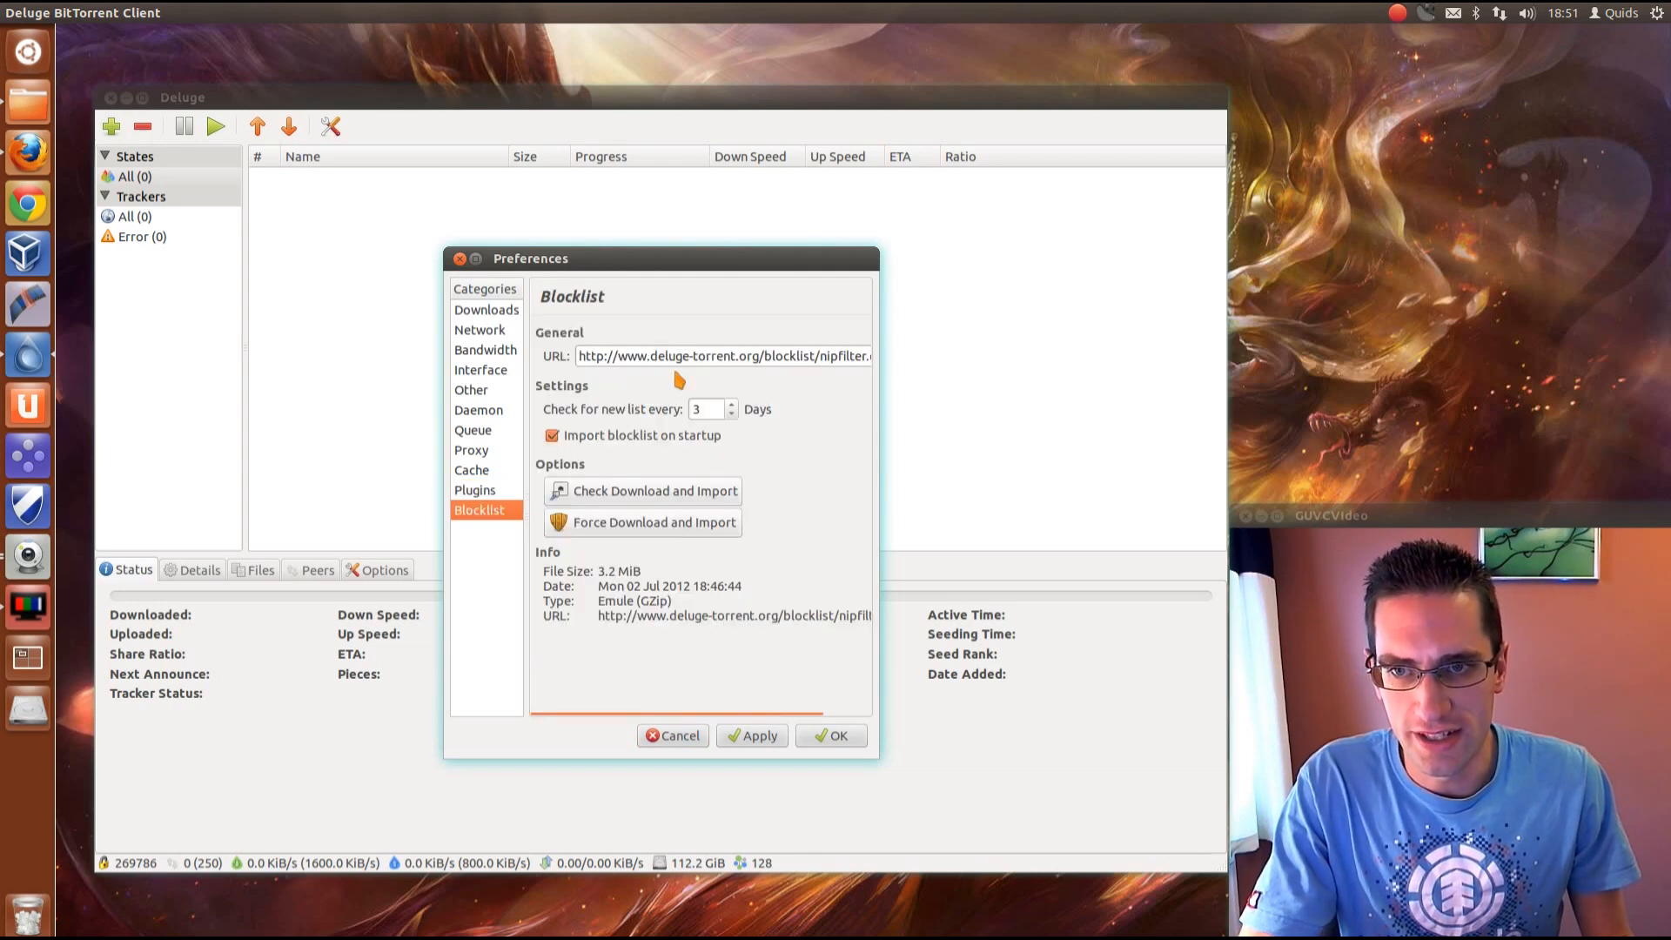
left_click(723, 355)
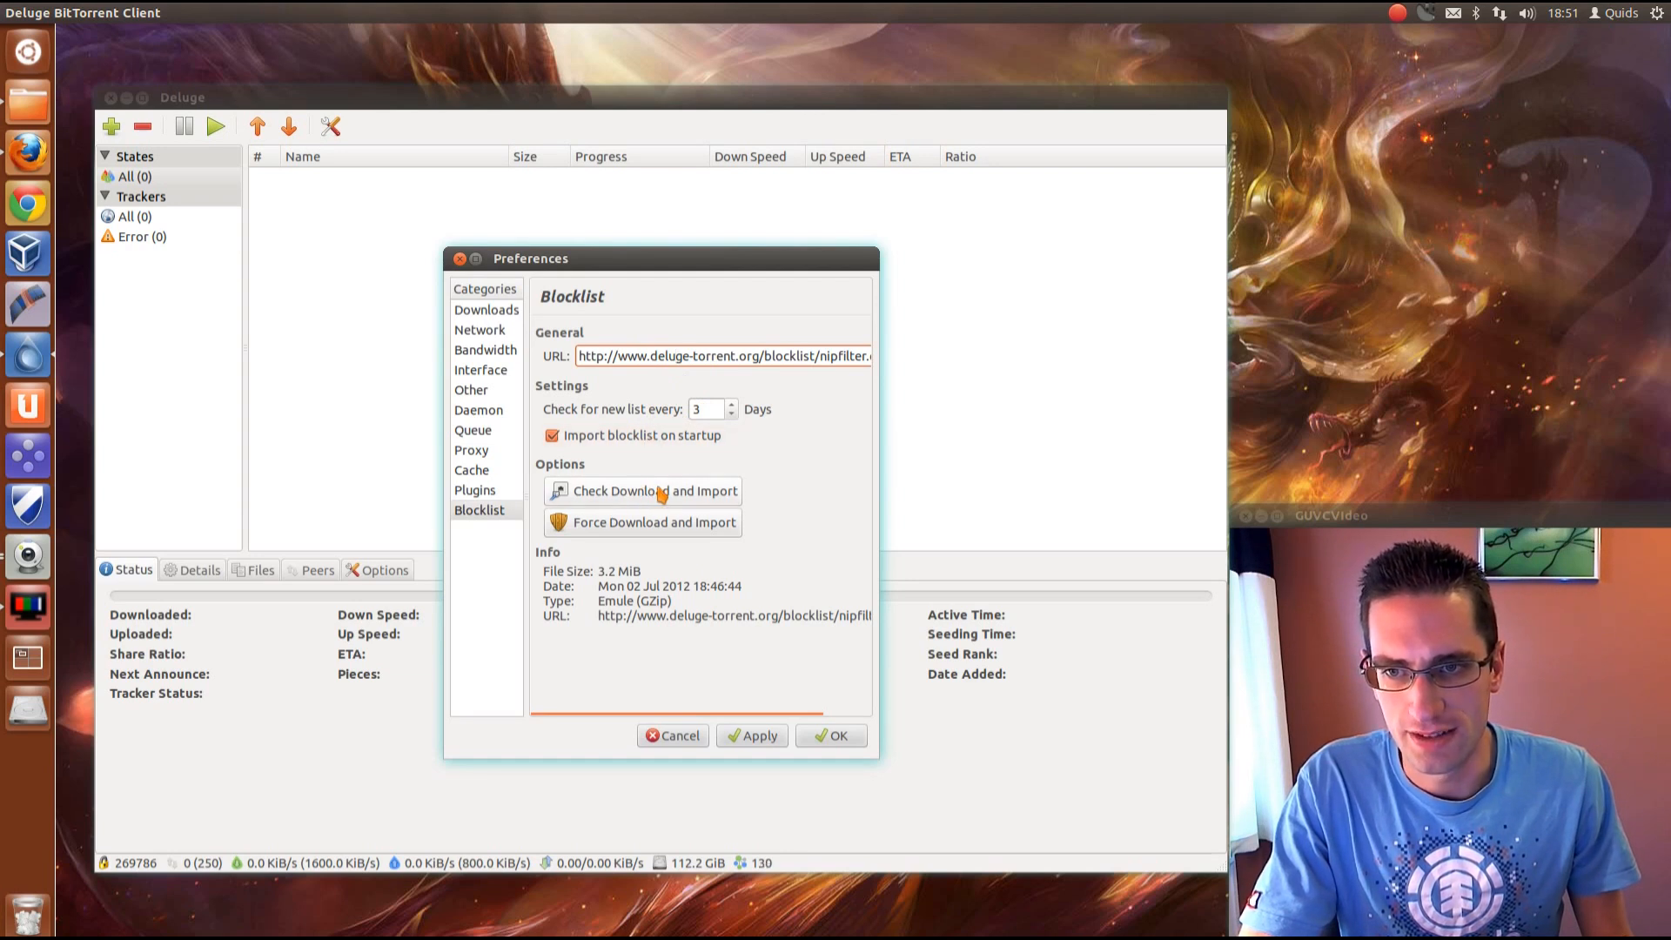
mouse_move(682, 517)
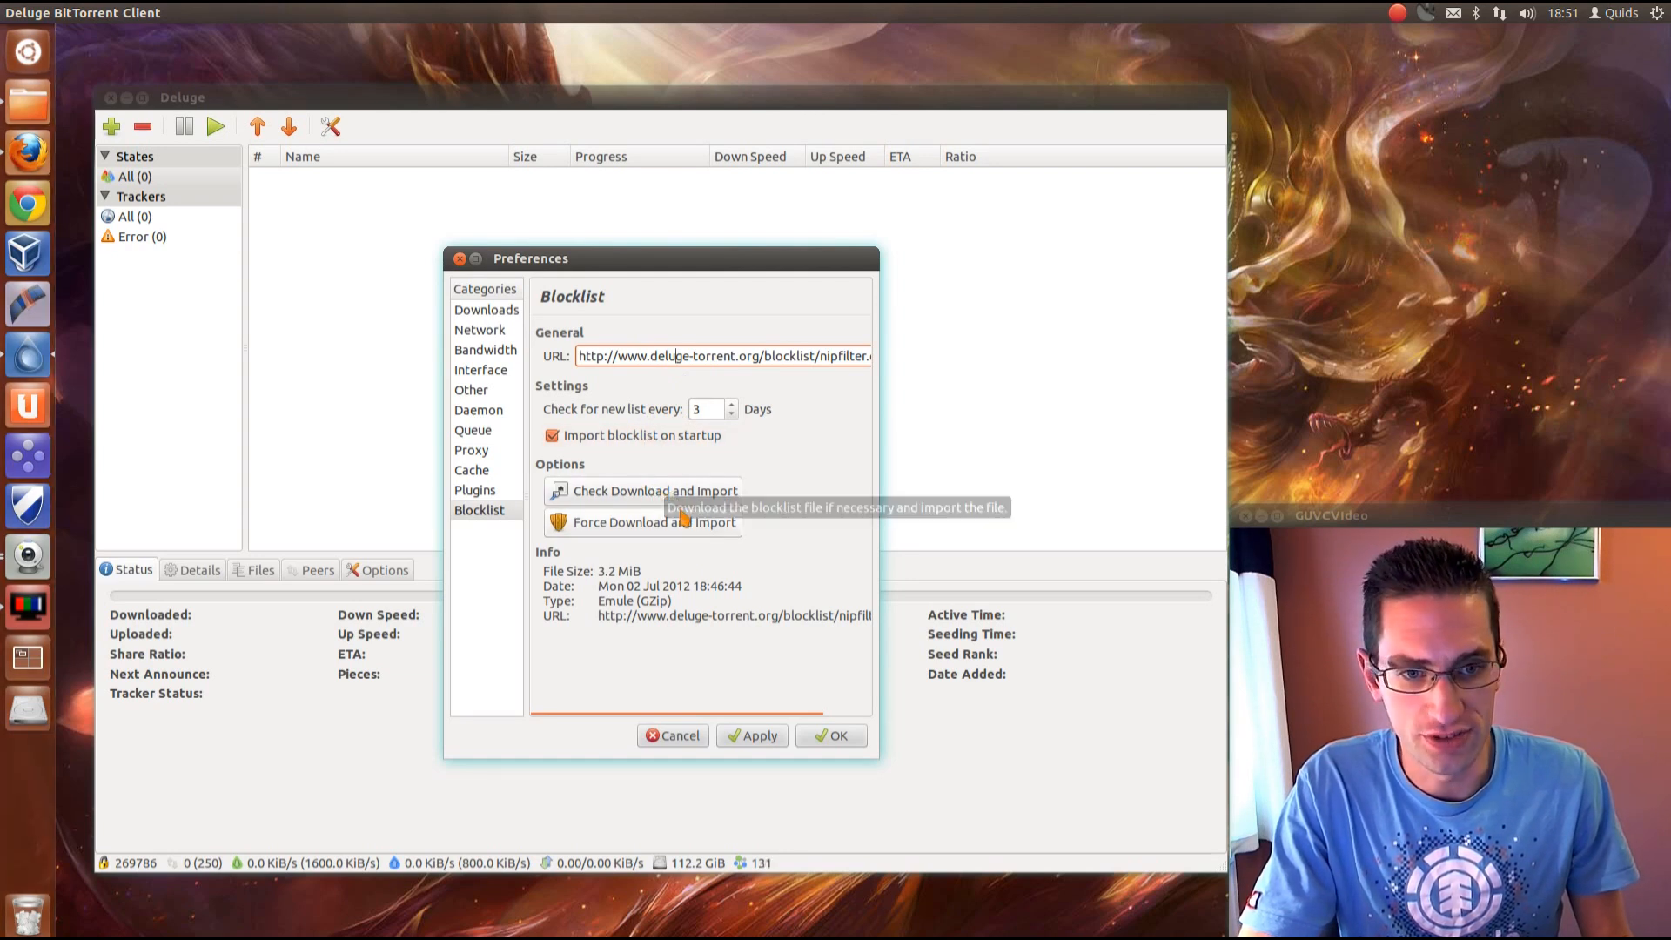
left_click(837, 735)
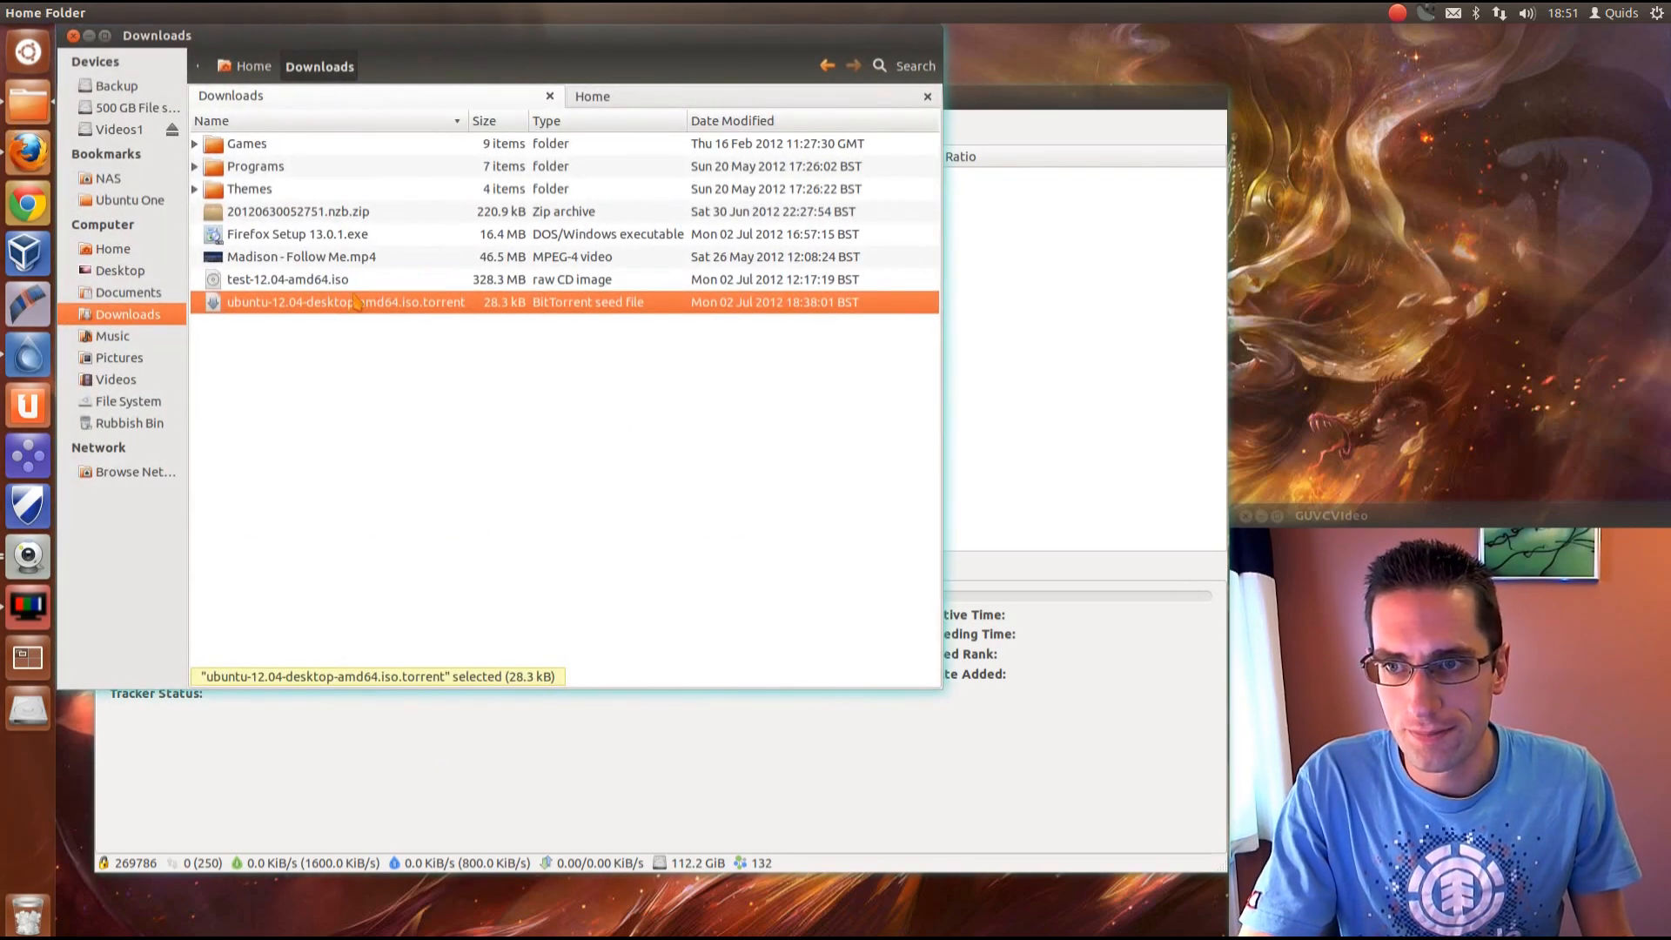
- Add ubuntu-12.04-desktop-amd64.iso.torrent from Downloads to Deluge so it starts downloading
double_click(345, 302)
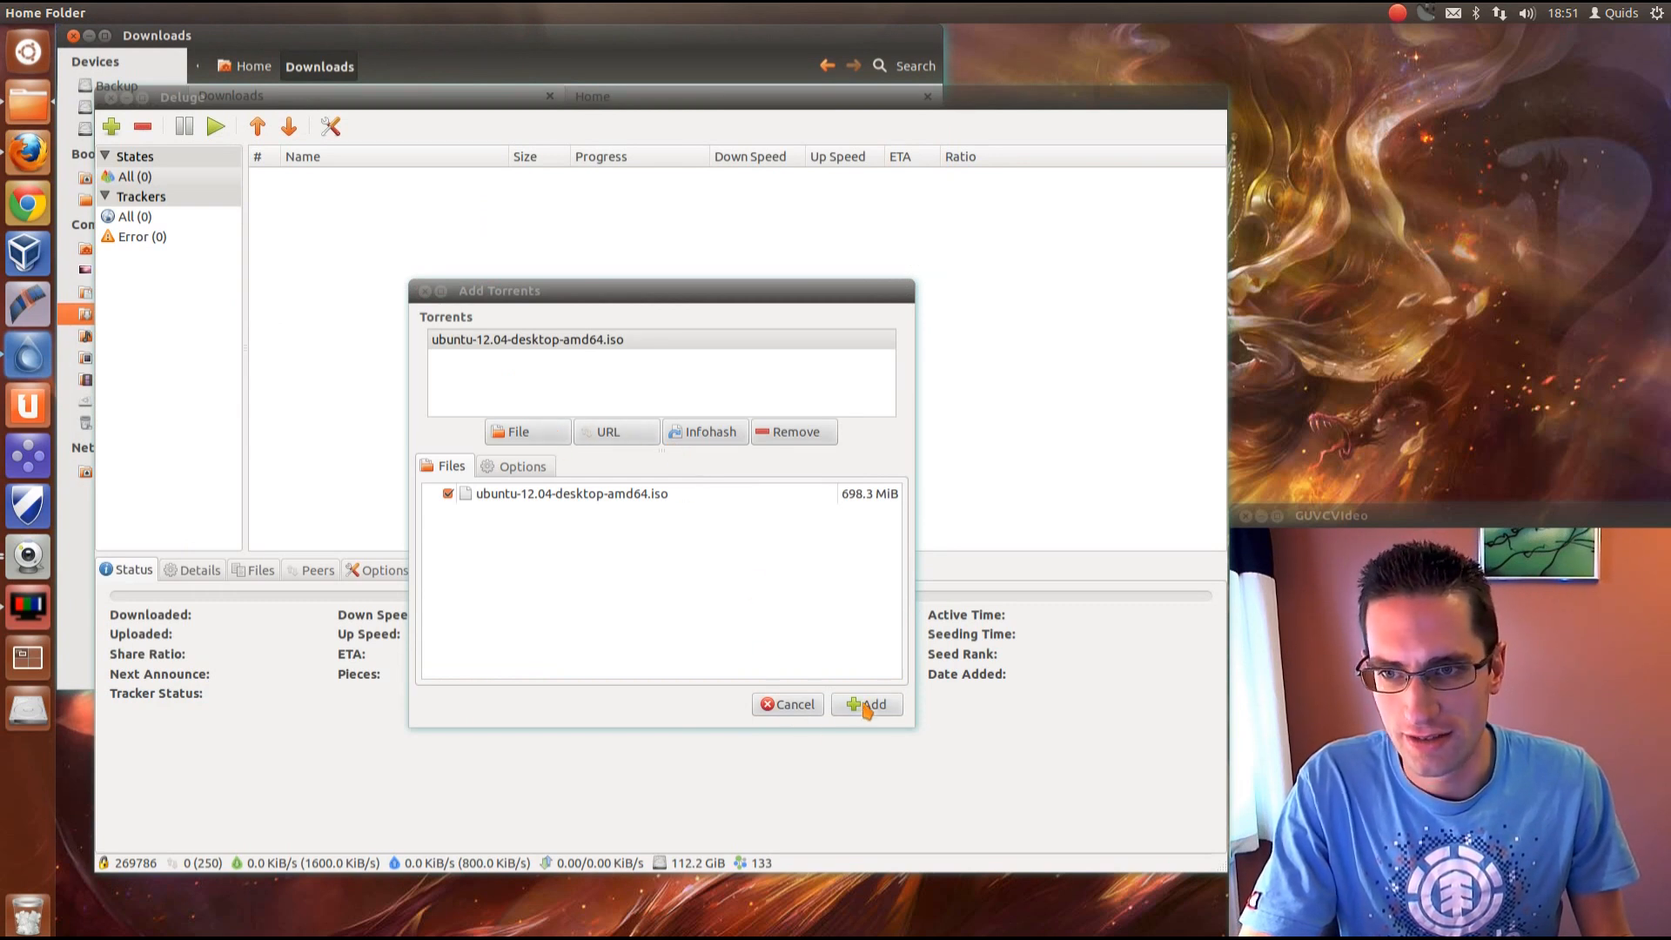
left_click(874, 706)
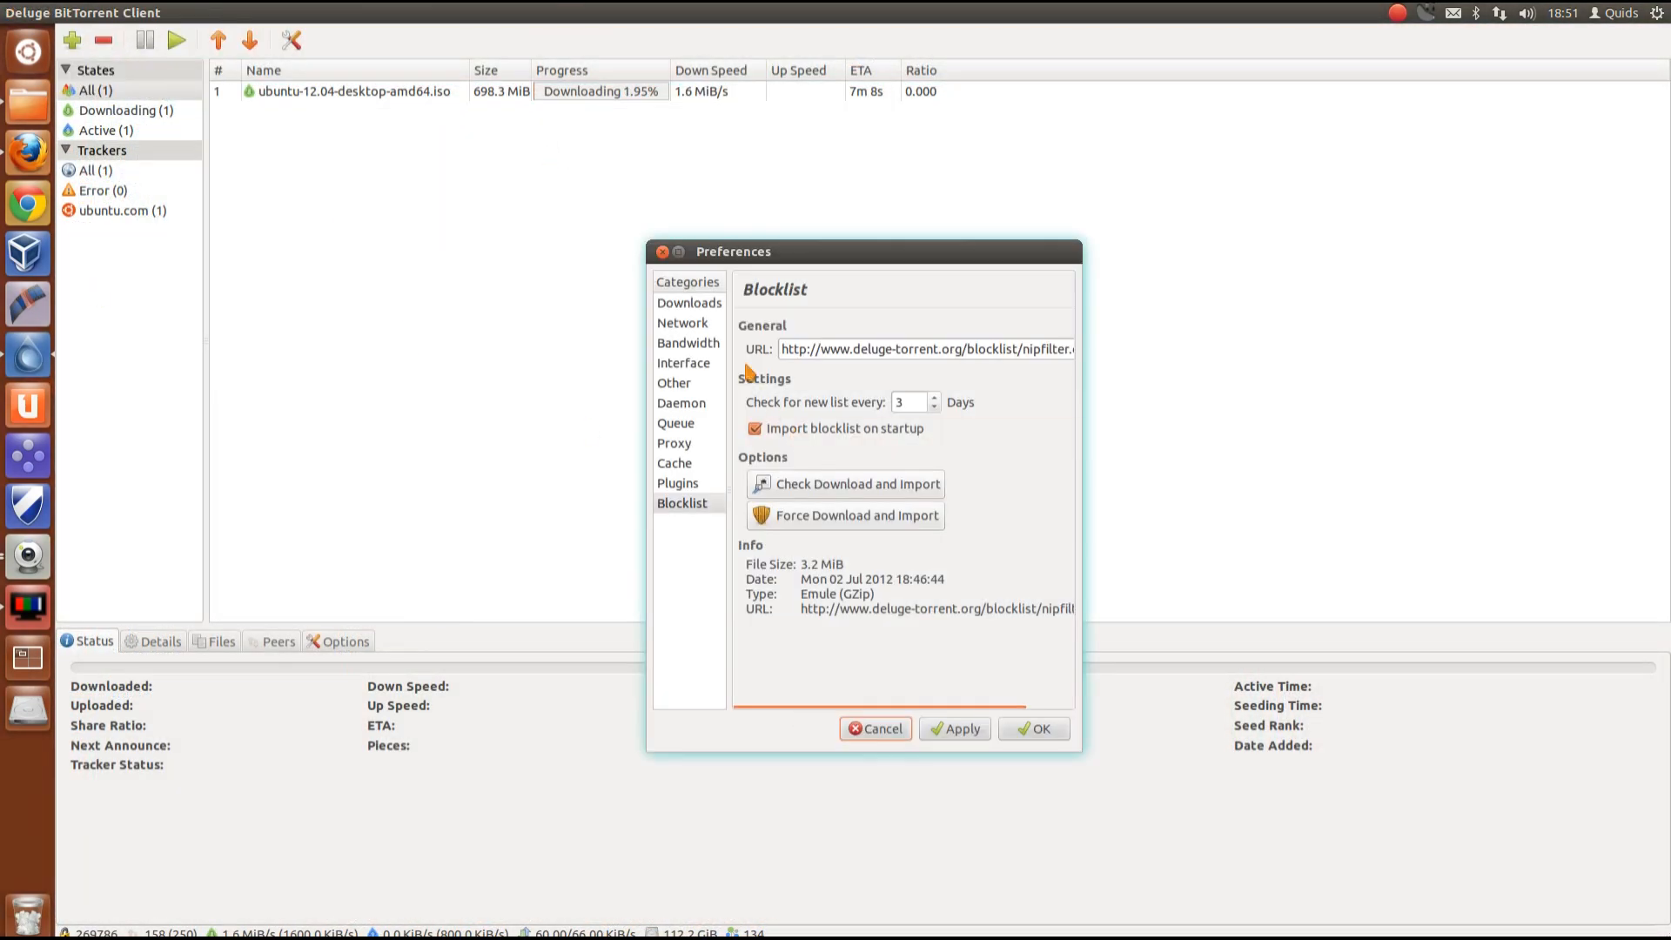
- Review the Bandwidth, Interface, Other and Queue preference categories
left_click(689, 343)
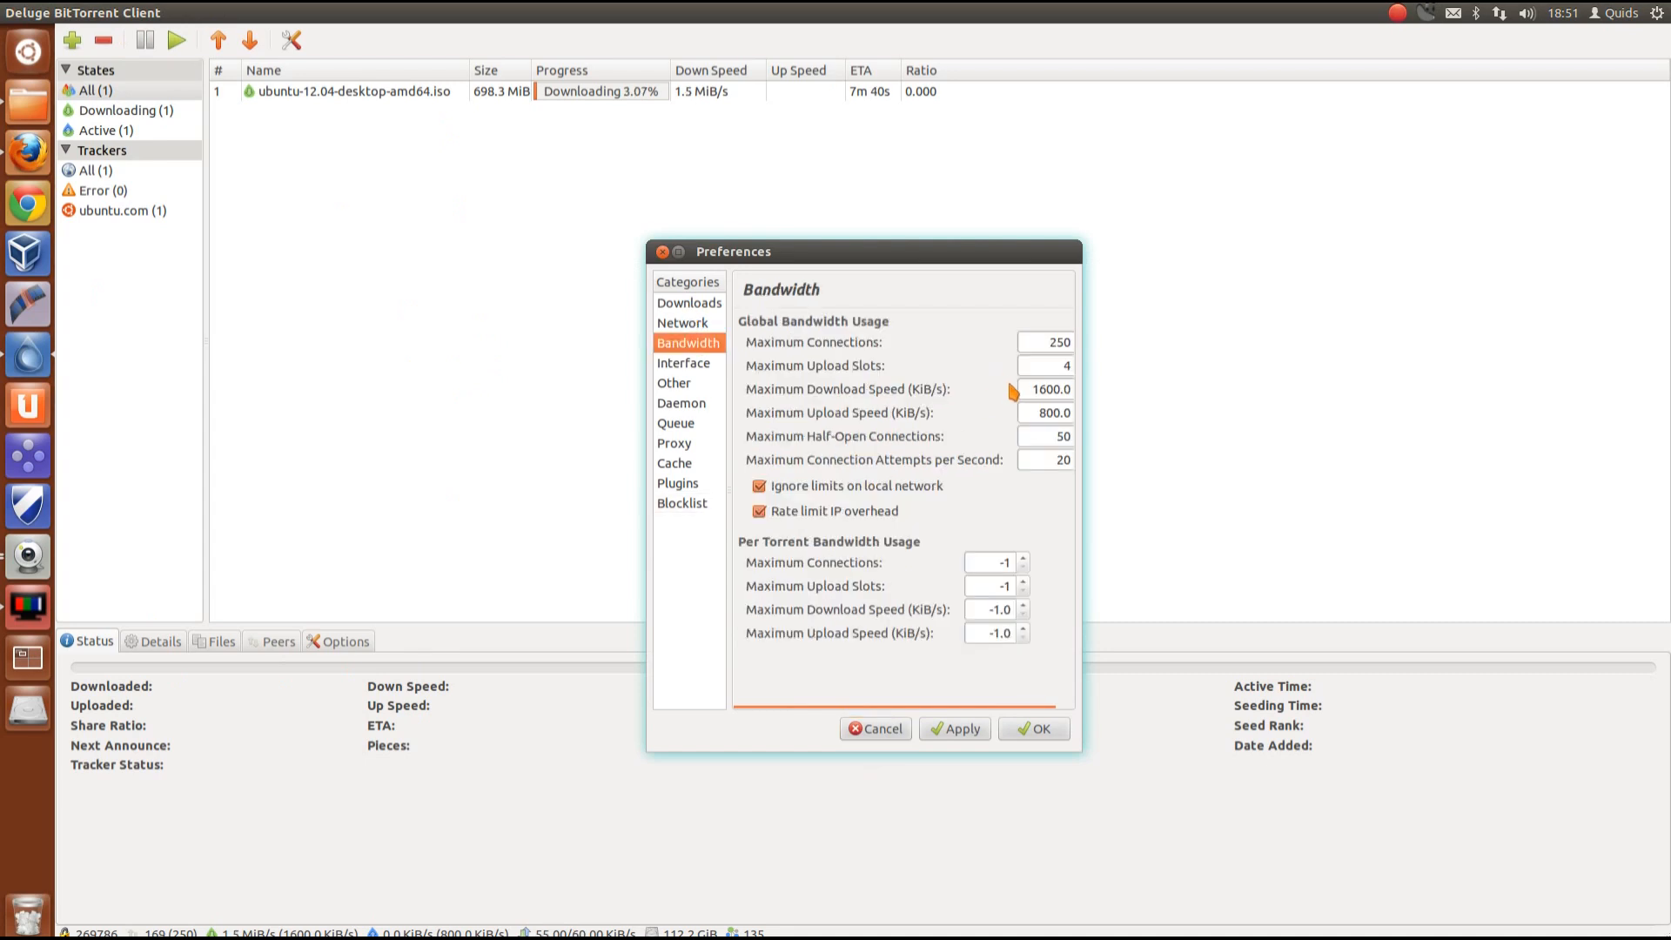
mouse_move(1044, 388)
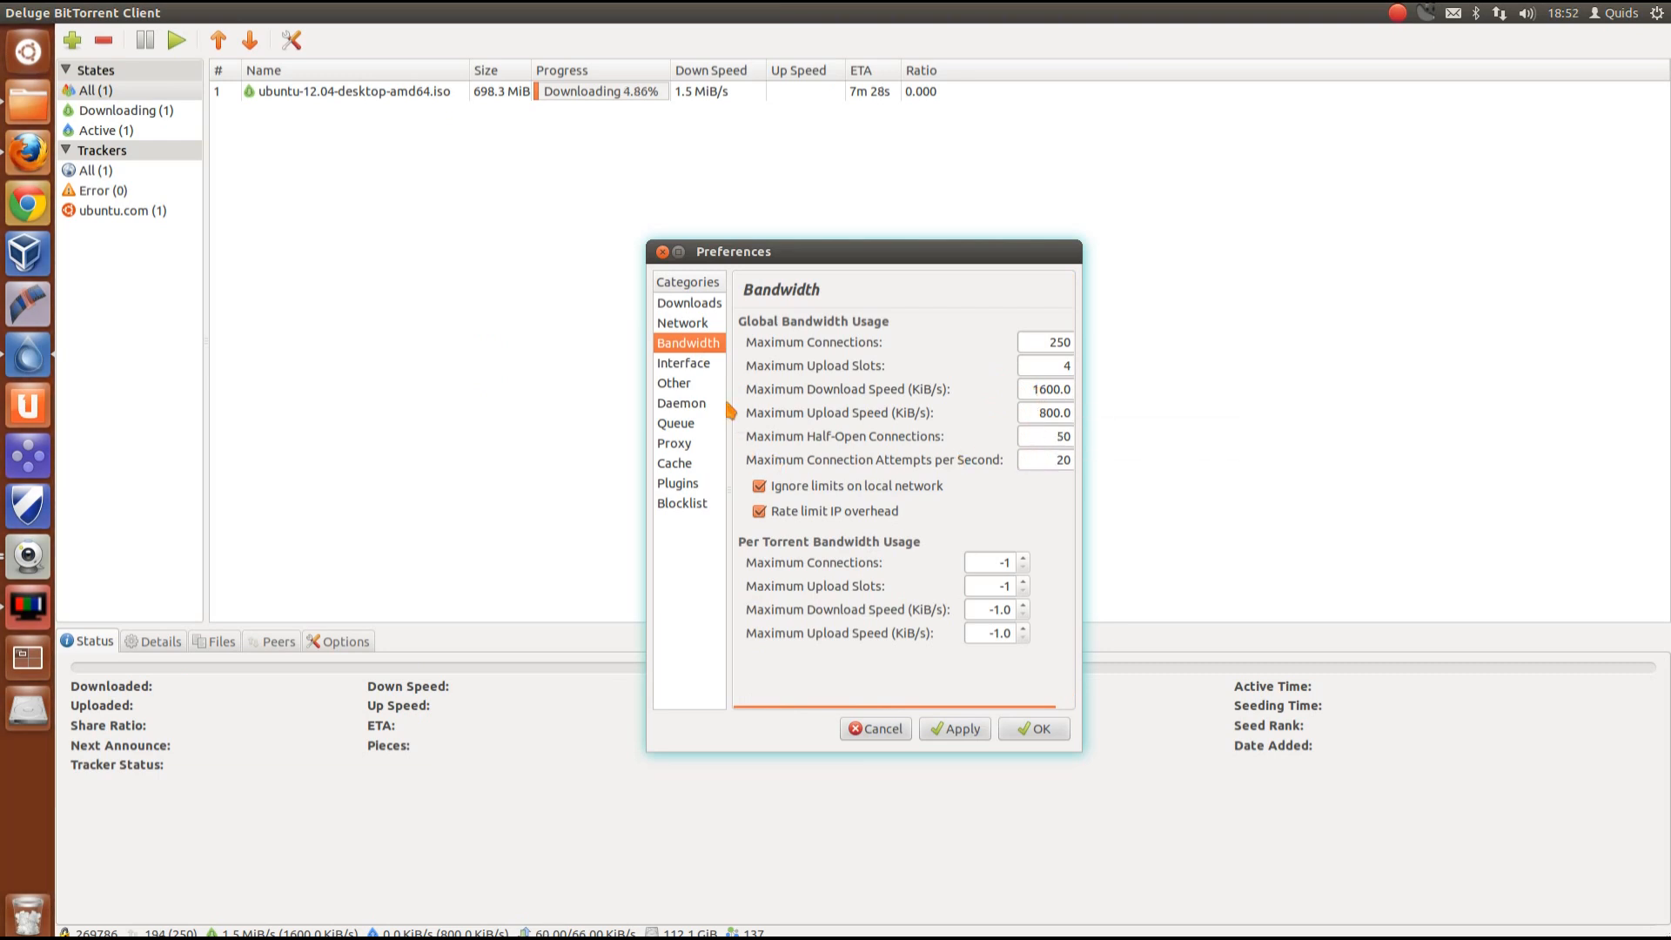
left_click(683, 362)
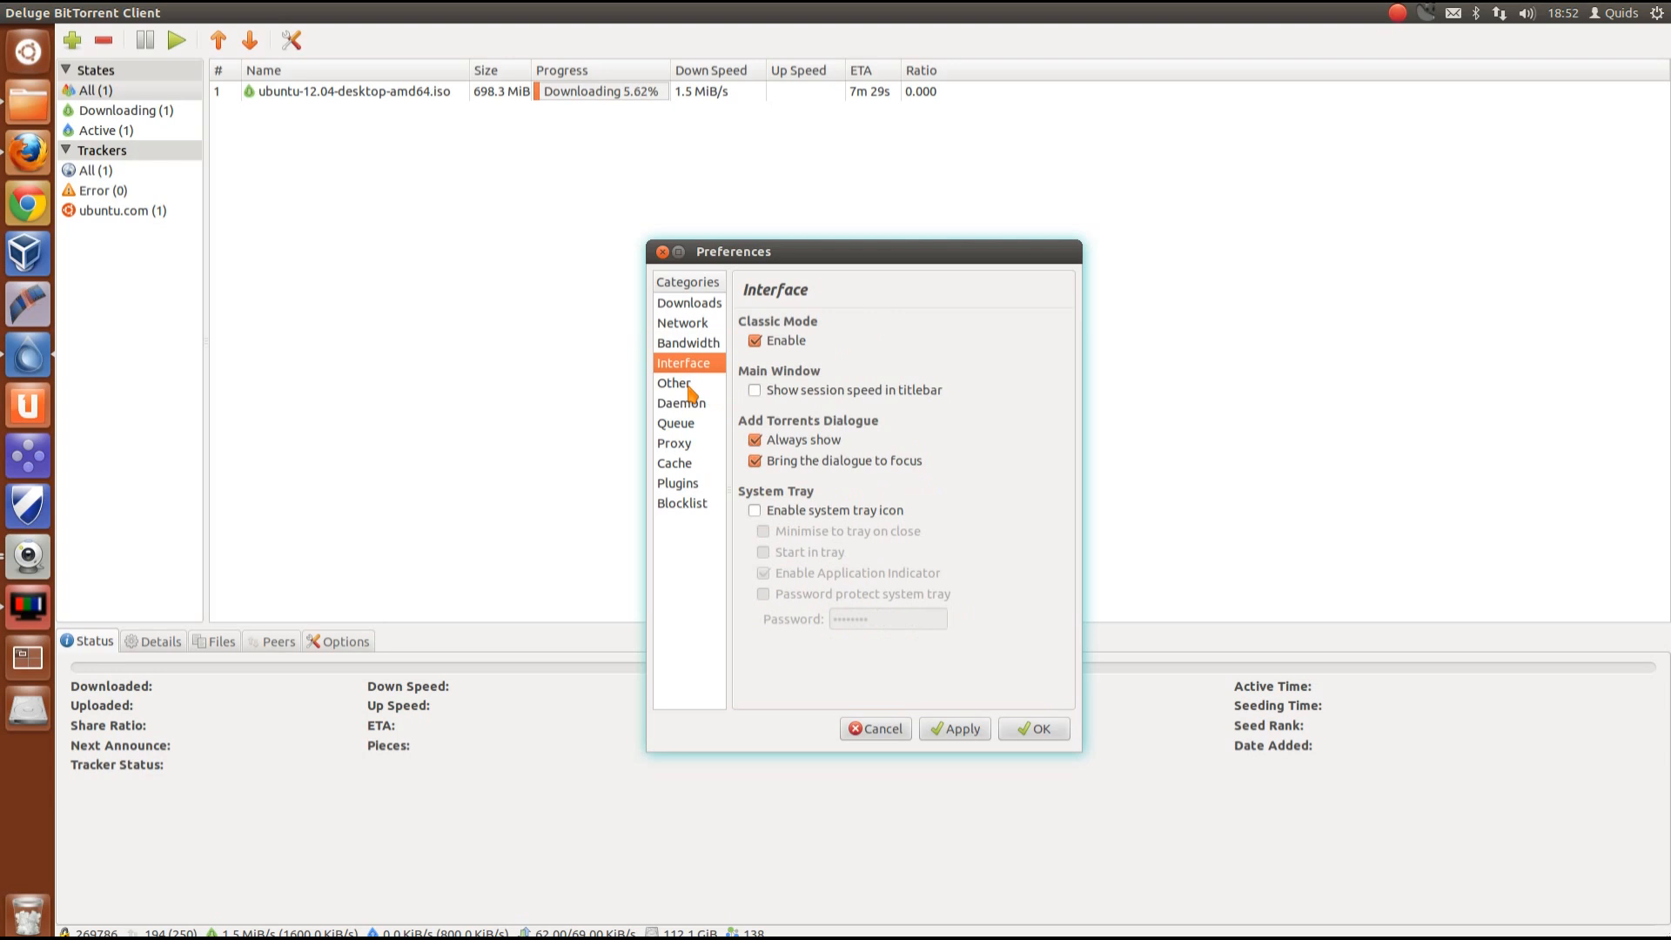
left_click(674, 383)
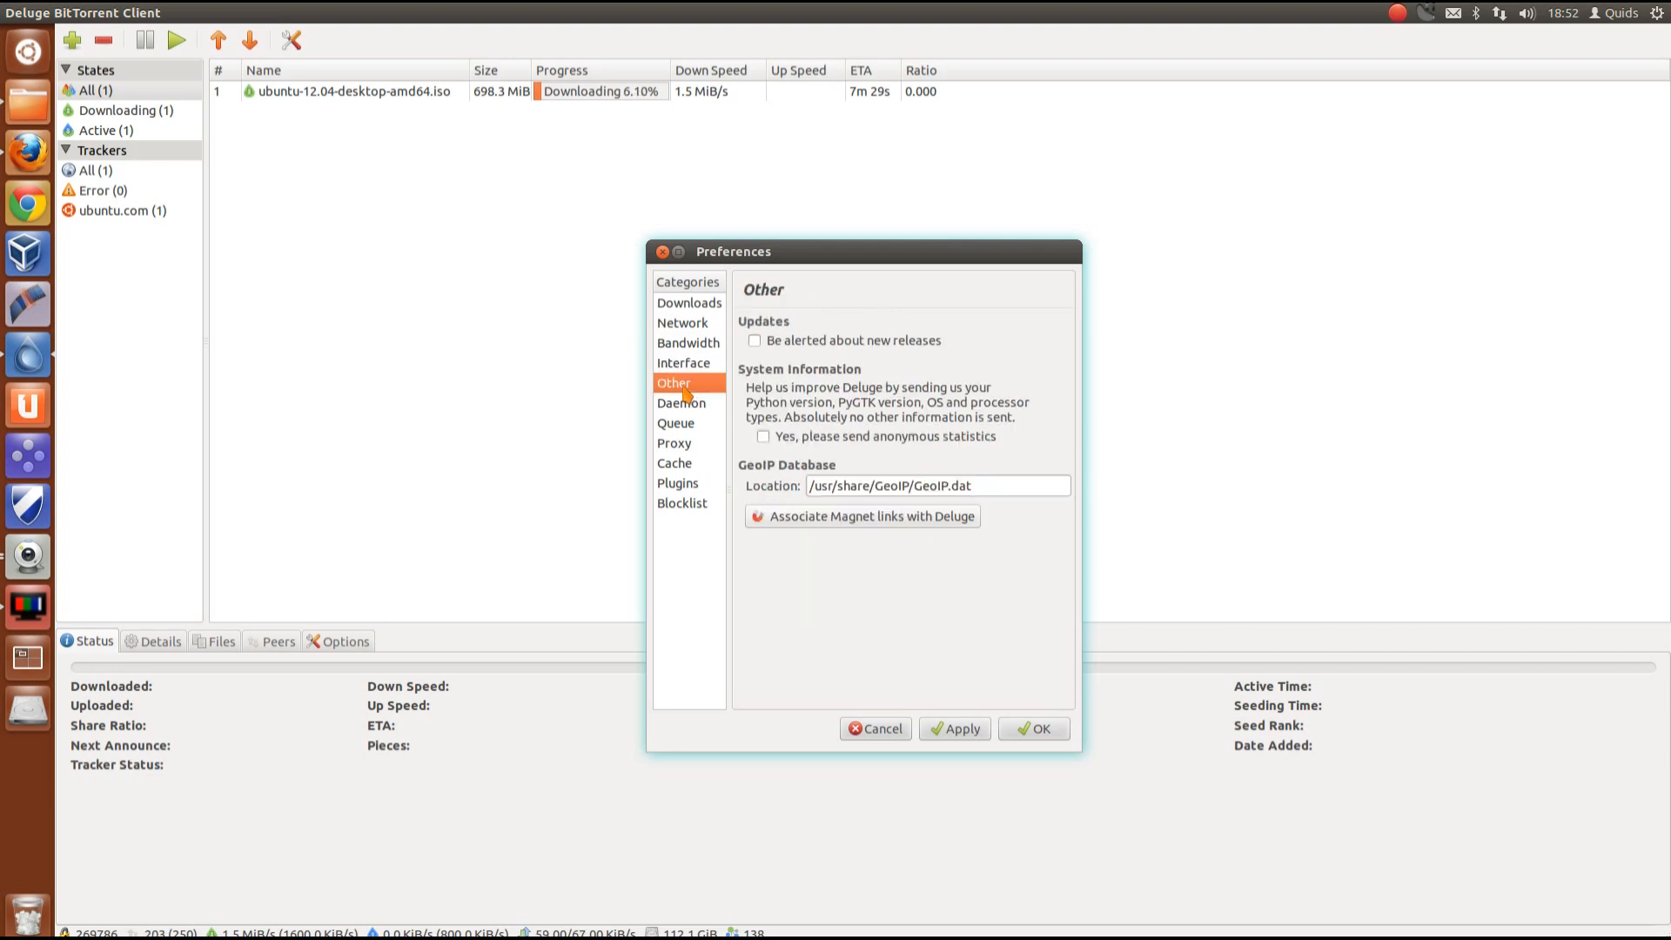
left_click(675, 423)
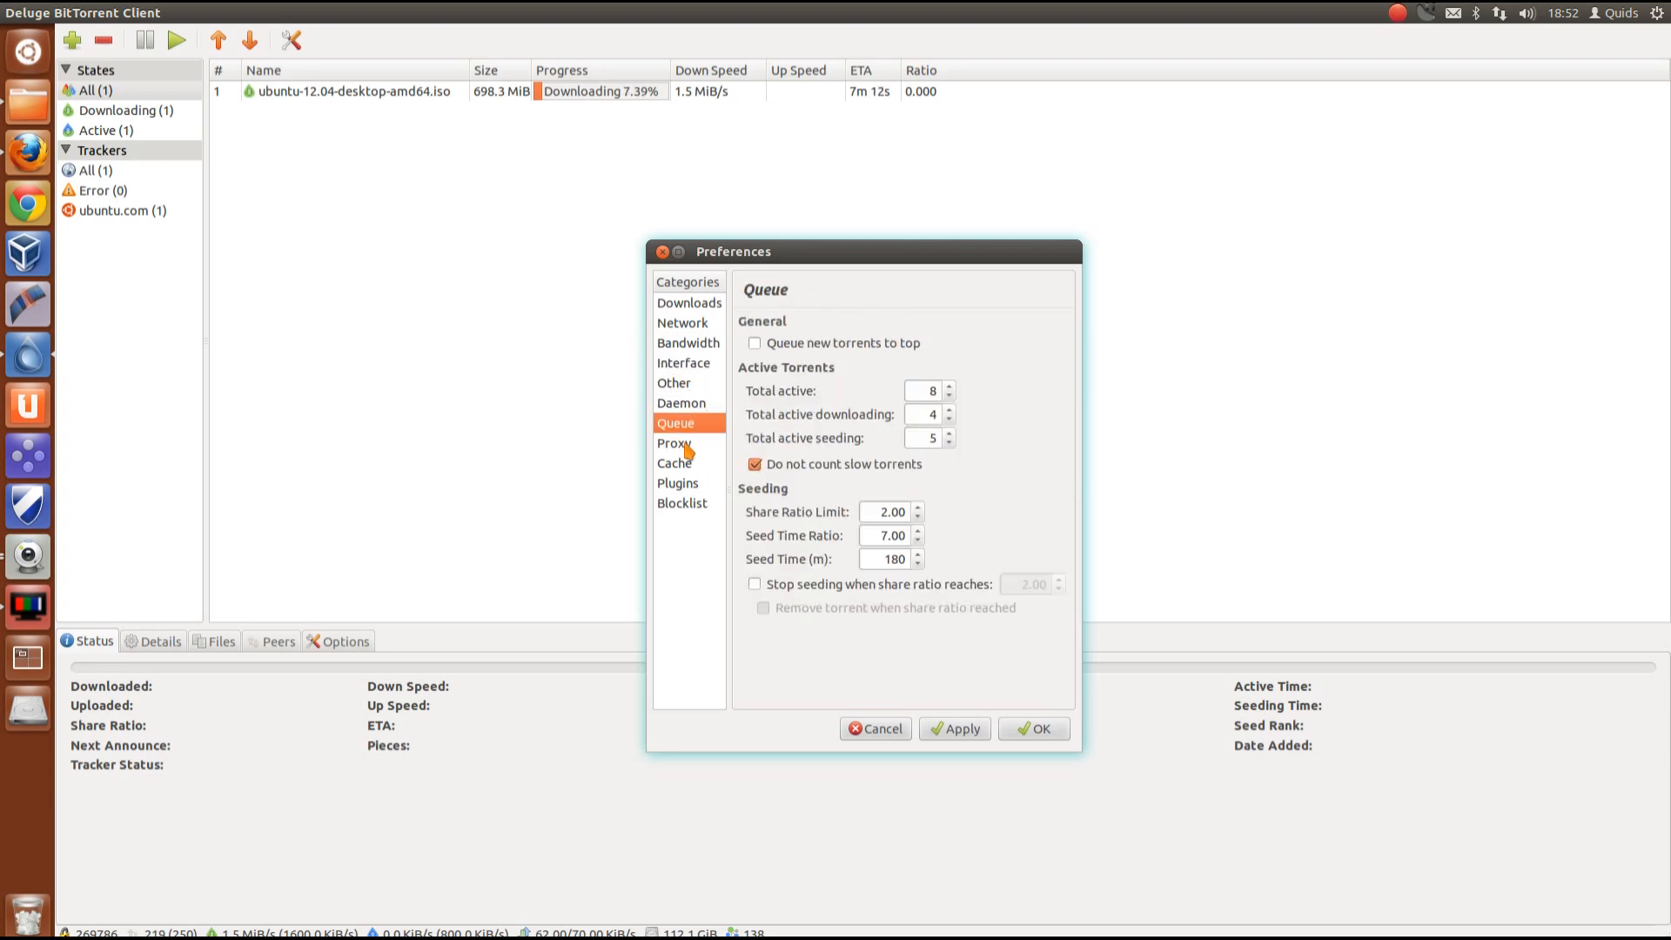
- Review Proxy, Cache, Plugins and Blocklist, then close Preferences with Cancel
left_click(673, 444)
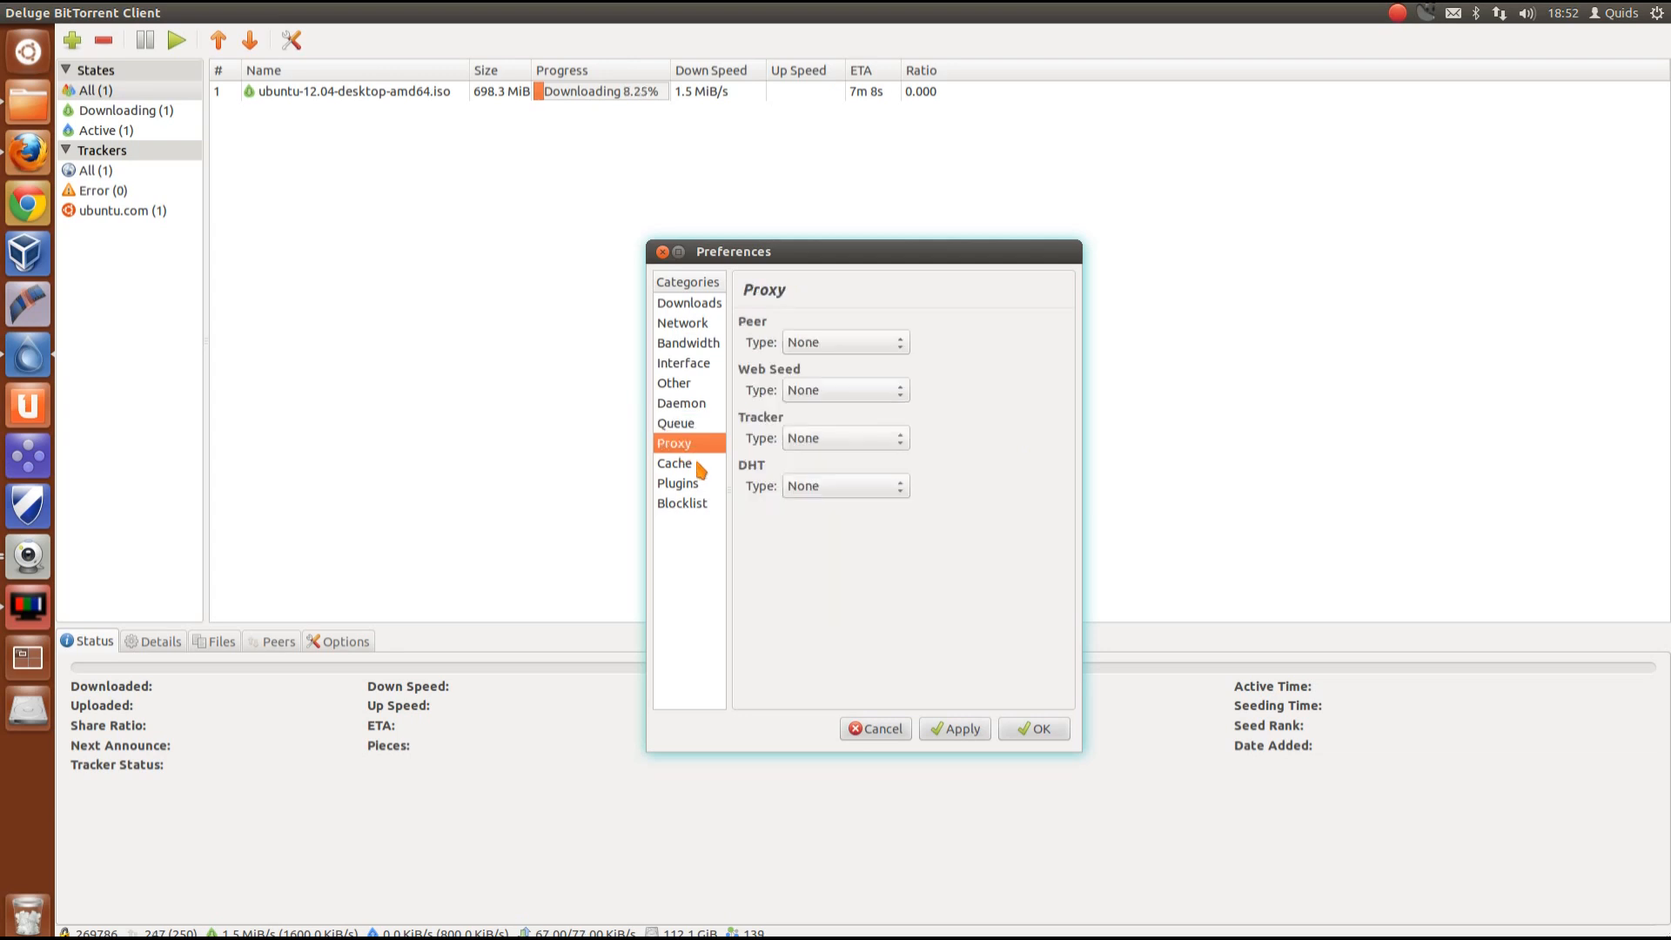
left_click(673, 463)
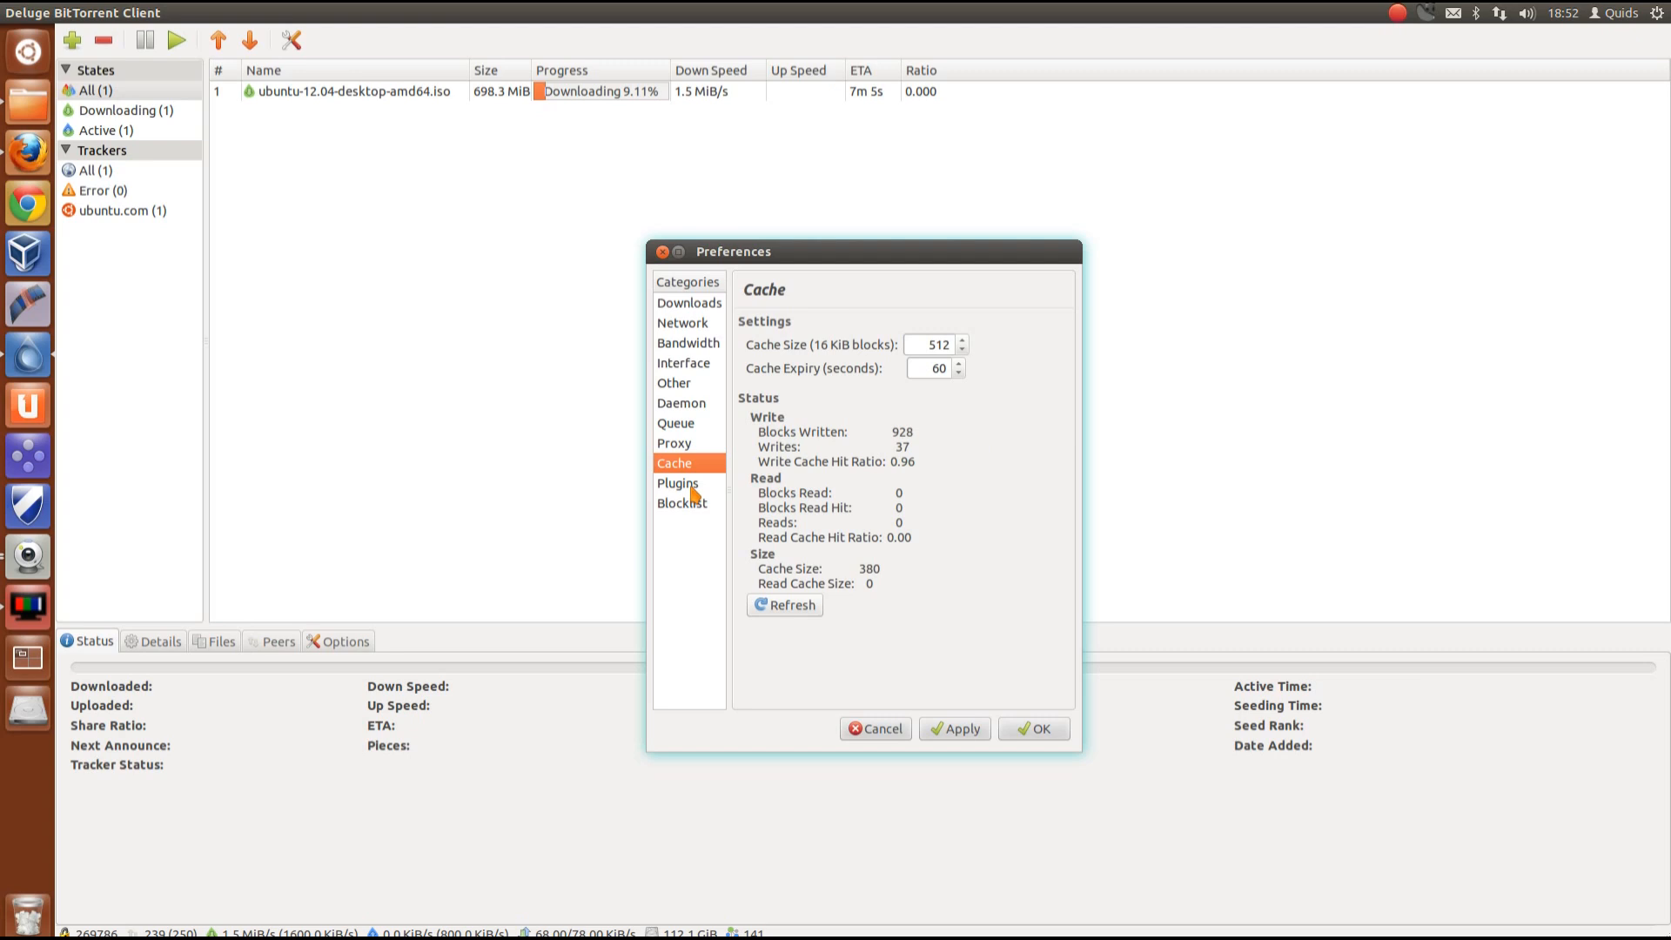
left_click(677, 483)
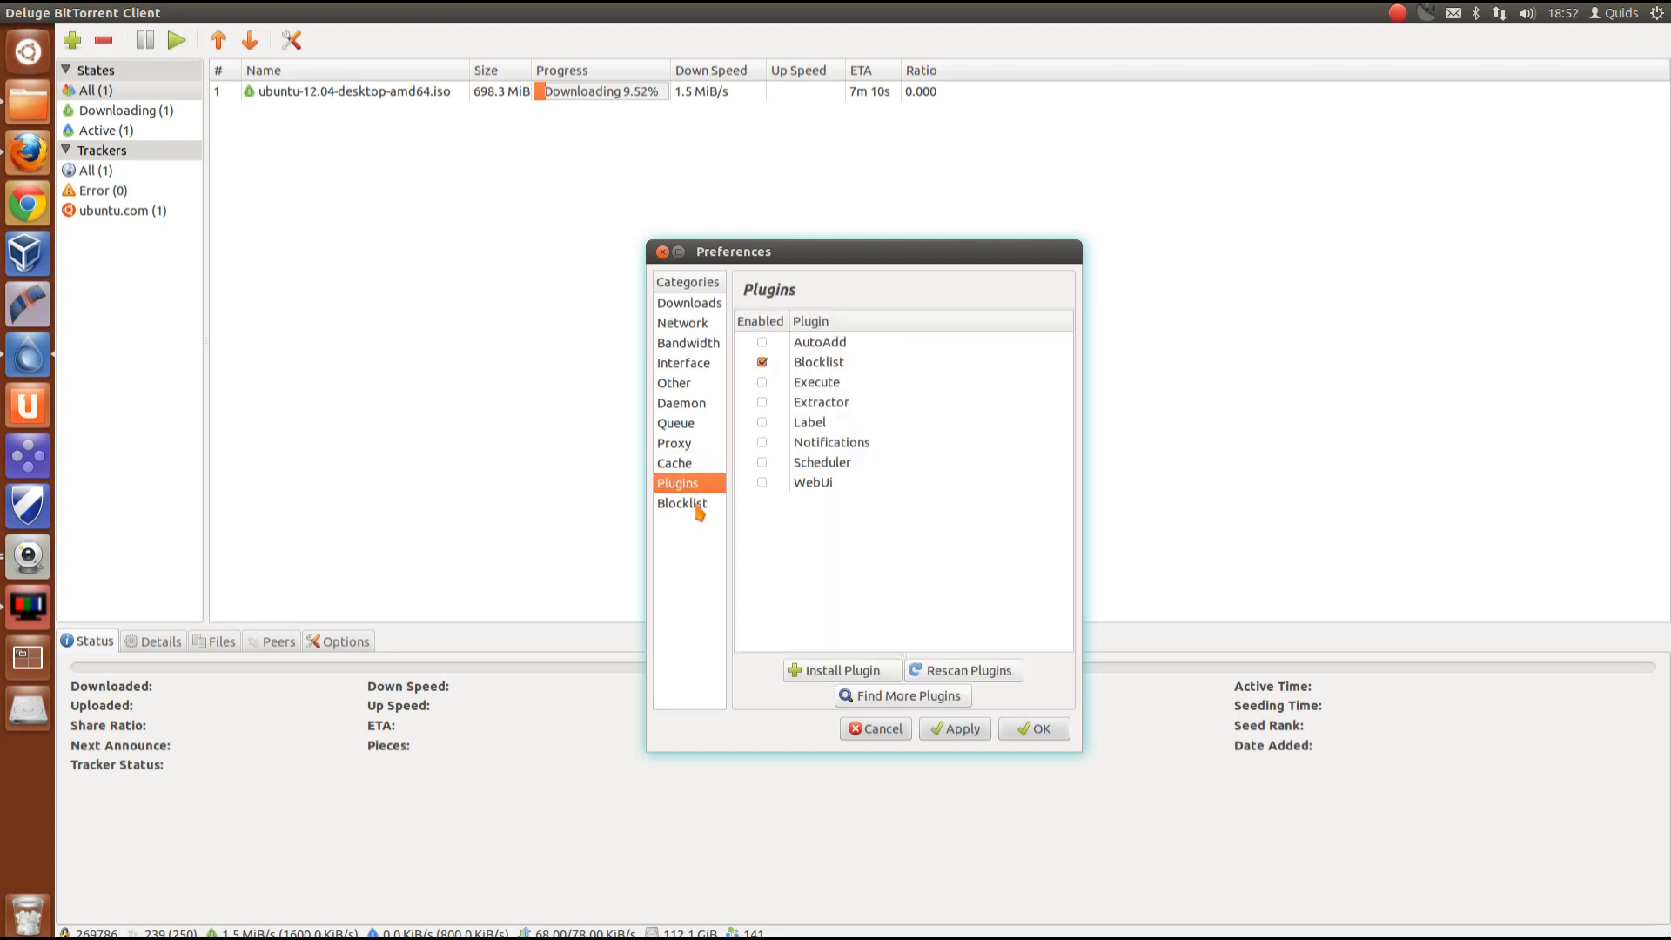
left_click(682, 501)
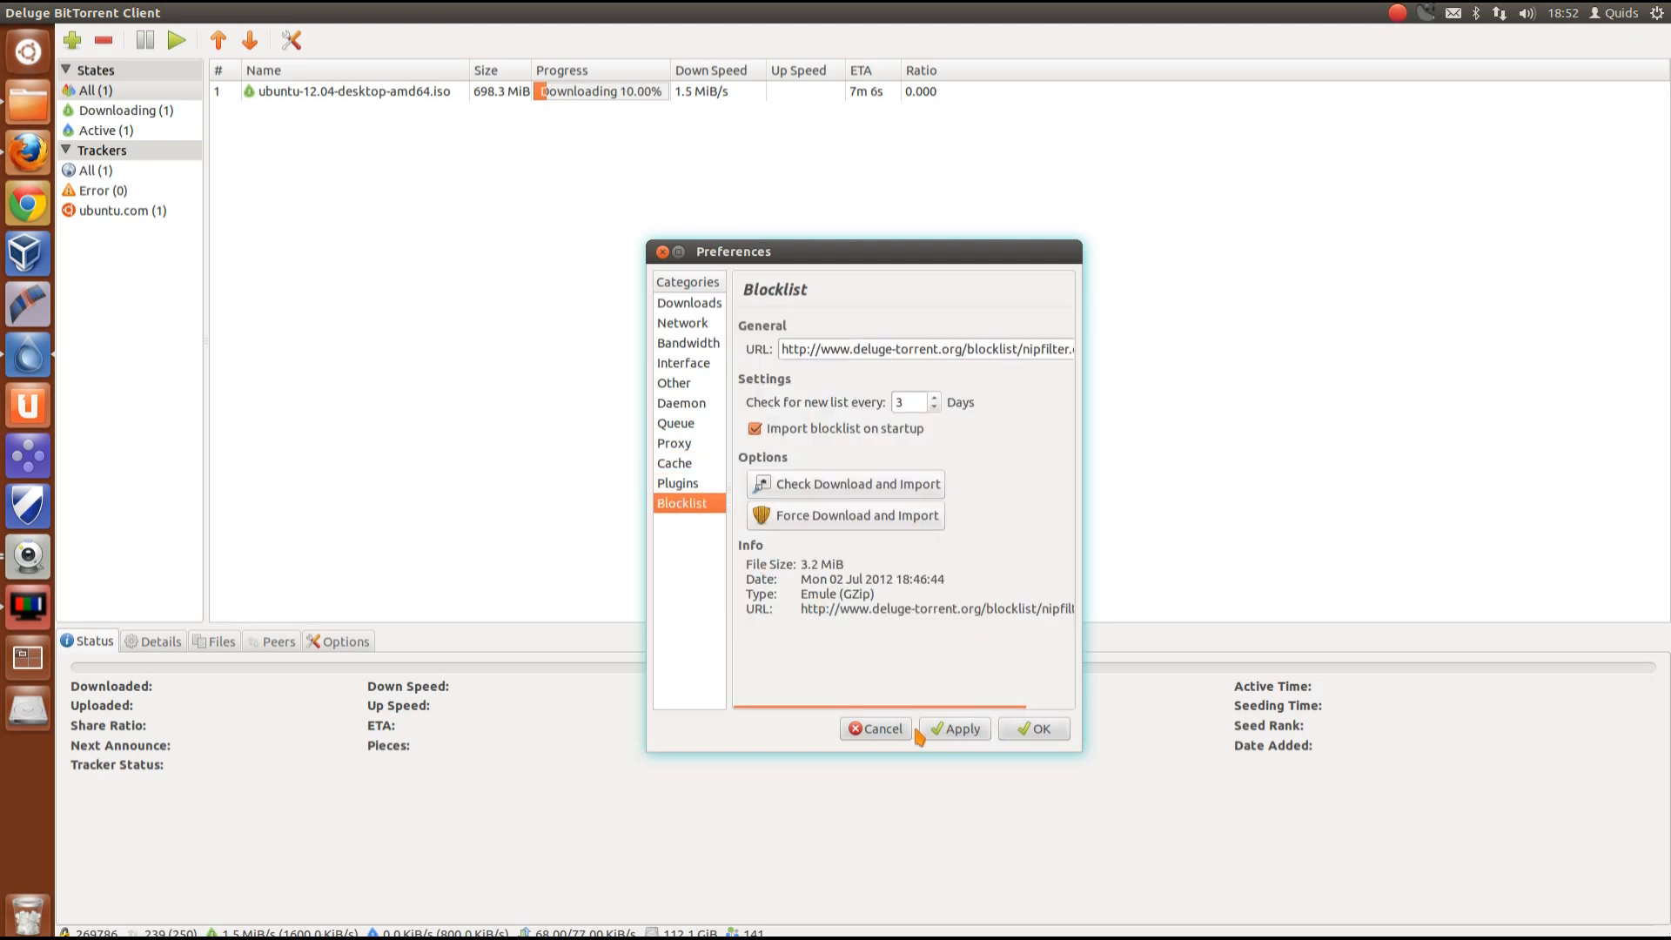
left_click(1032, 728)
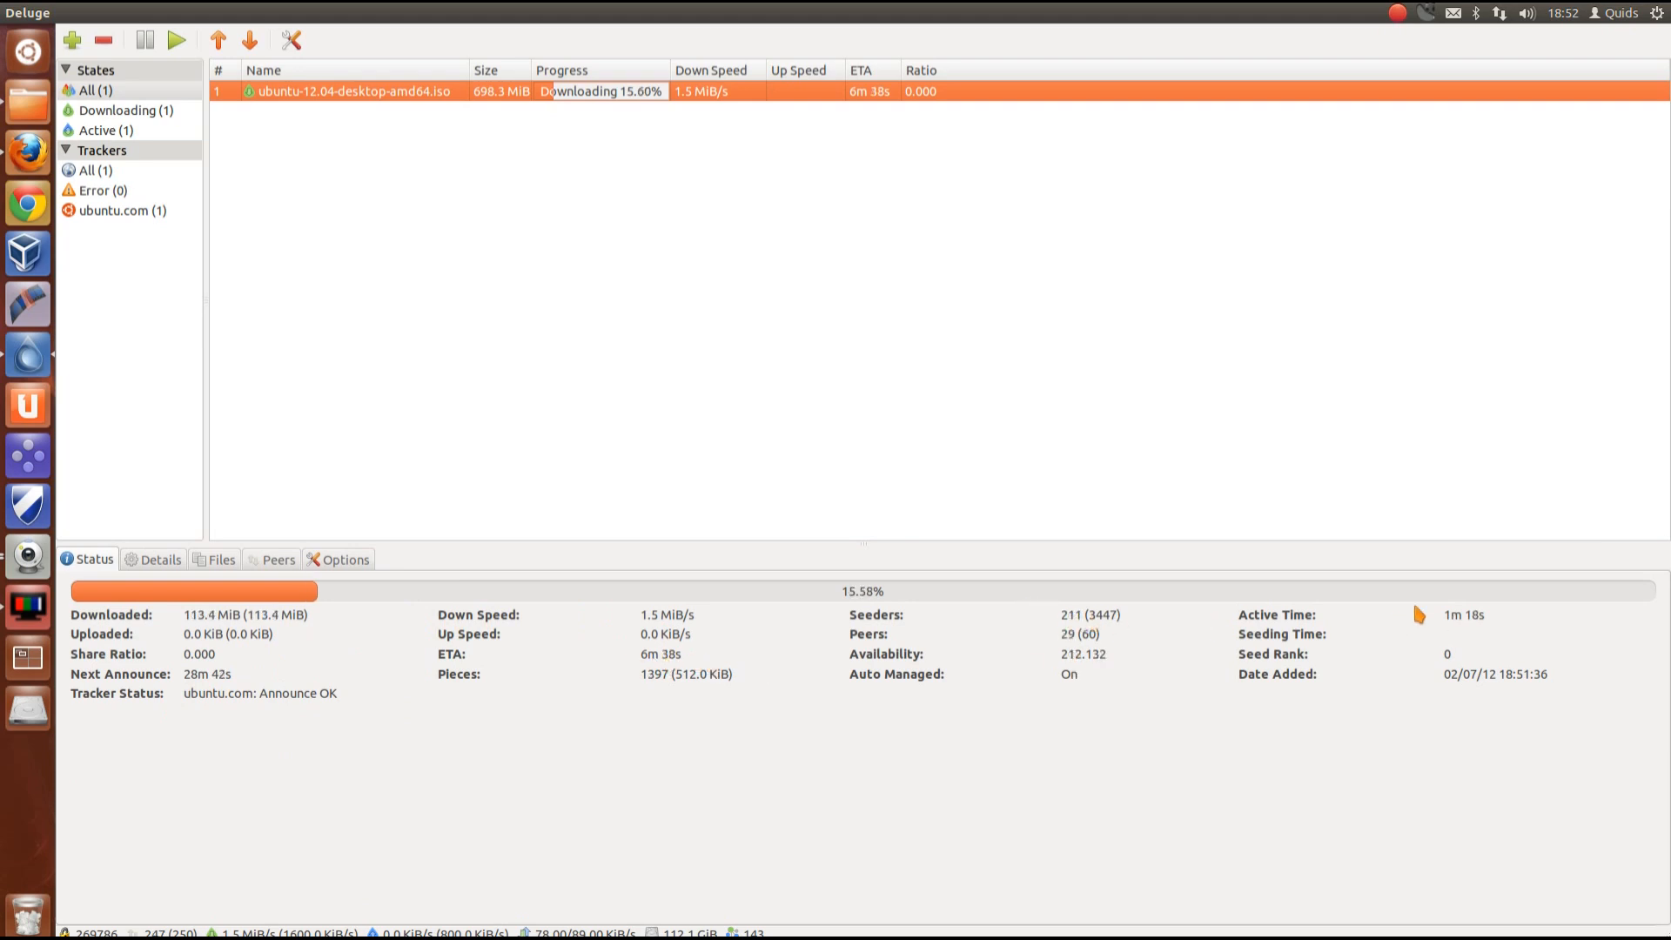
- View the torrent's Details, then its Files list and select the 698.3 MiB ISO file
left_click(160, 559)
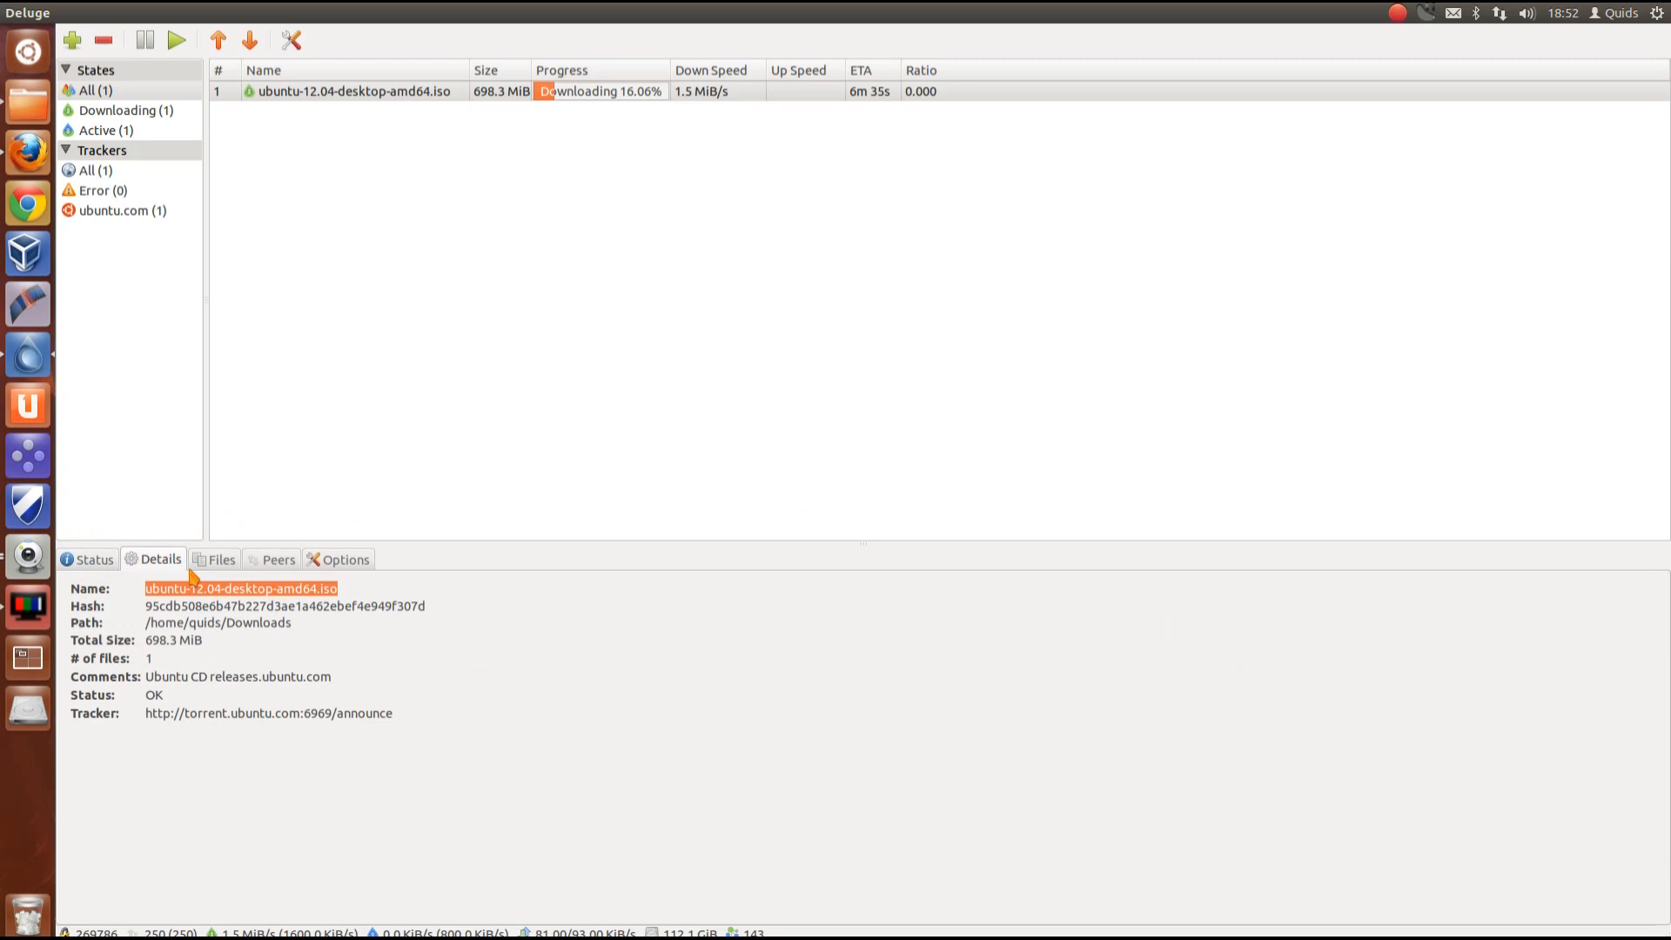
left_click(221, 559)
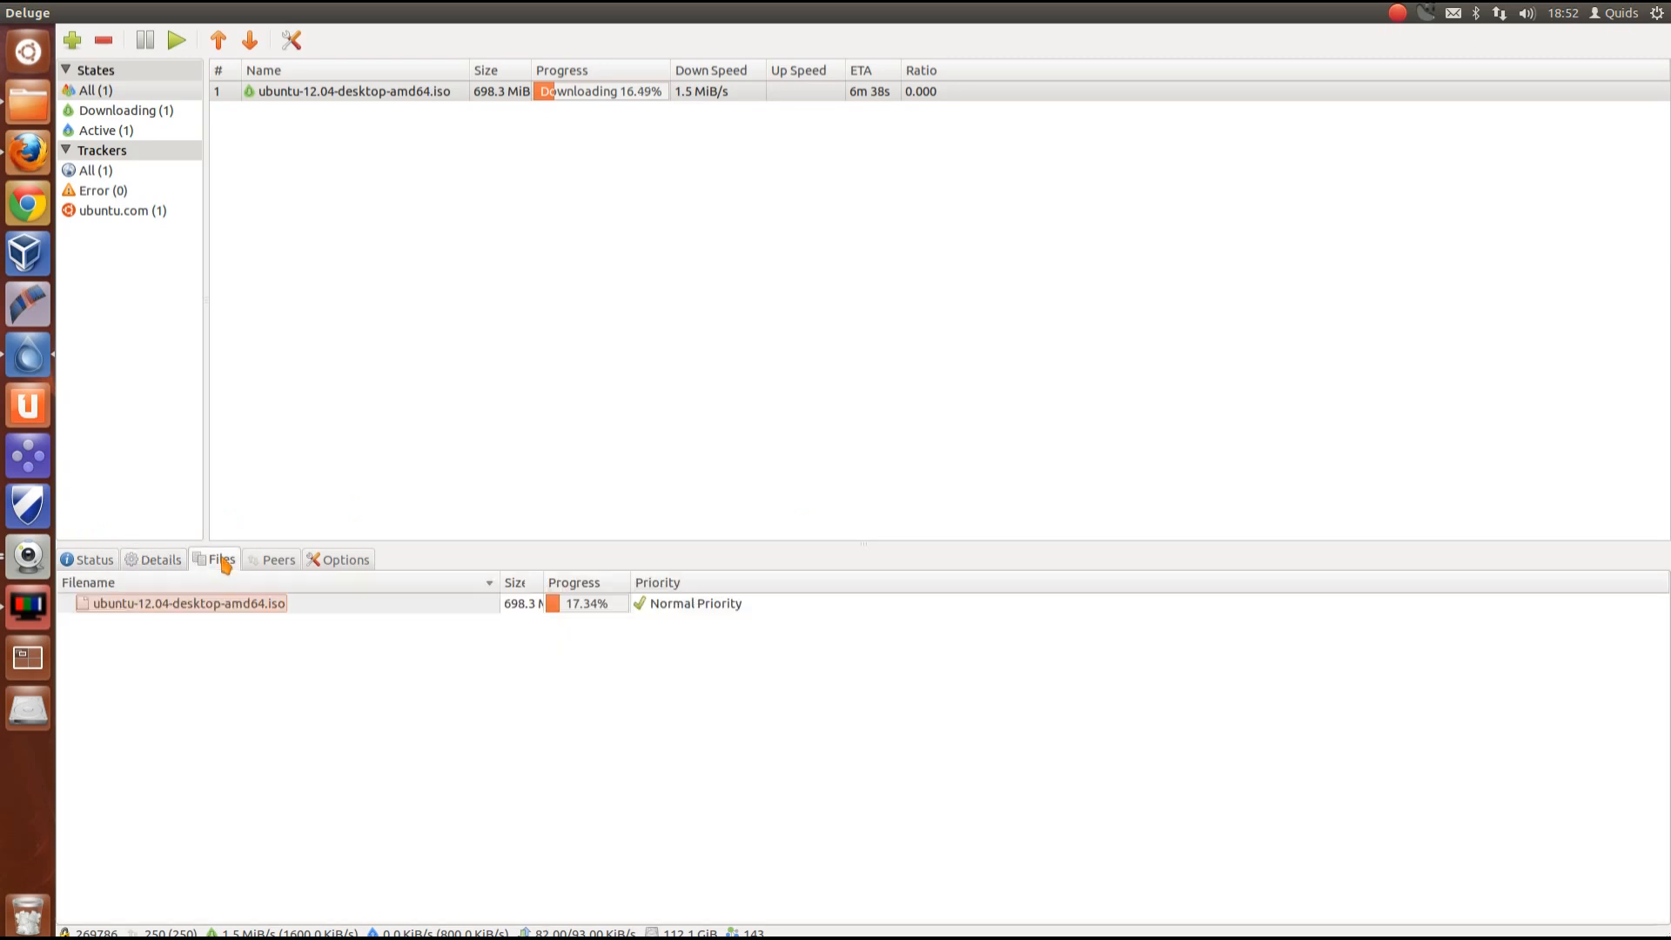
left_click(188, 604)
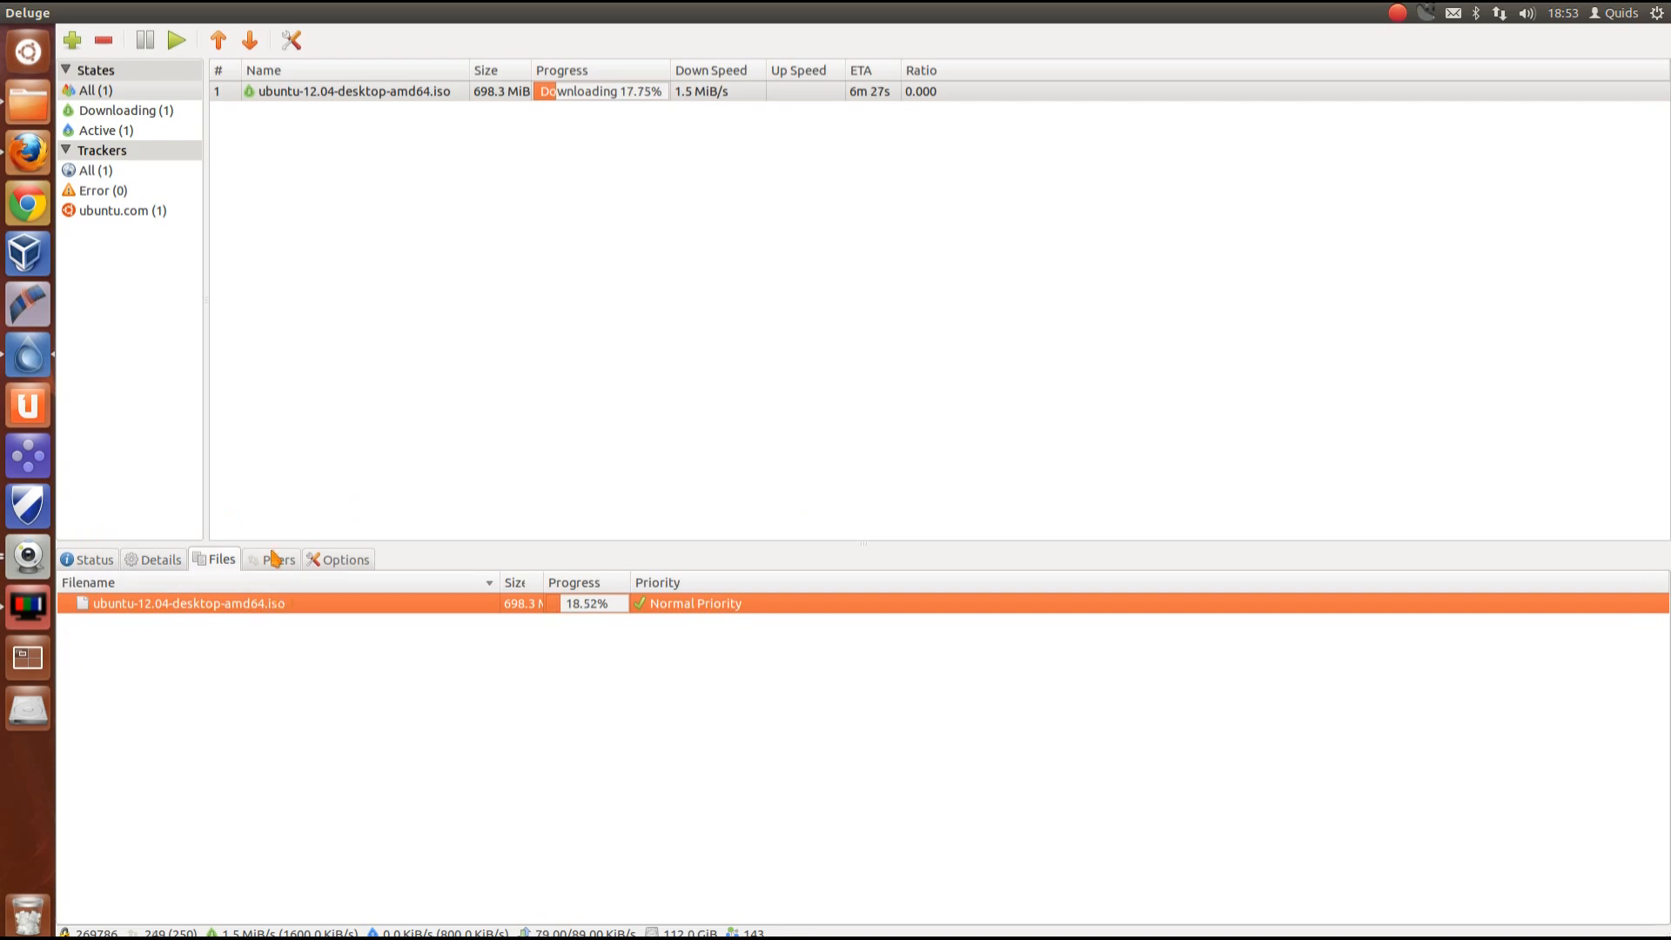
- View the torrent's connected Peers list, then its per-torrent bandwidth and queue Options
left_click(279, 559)
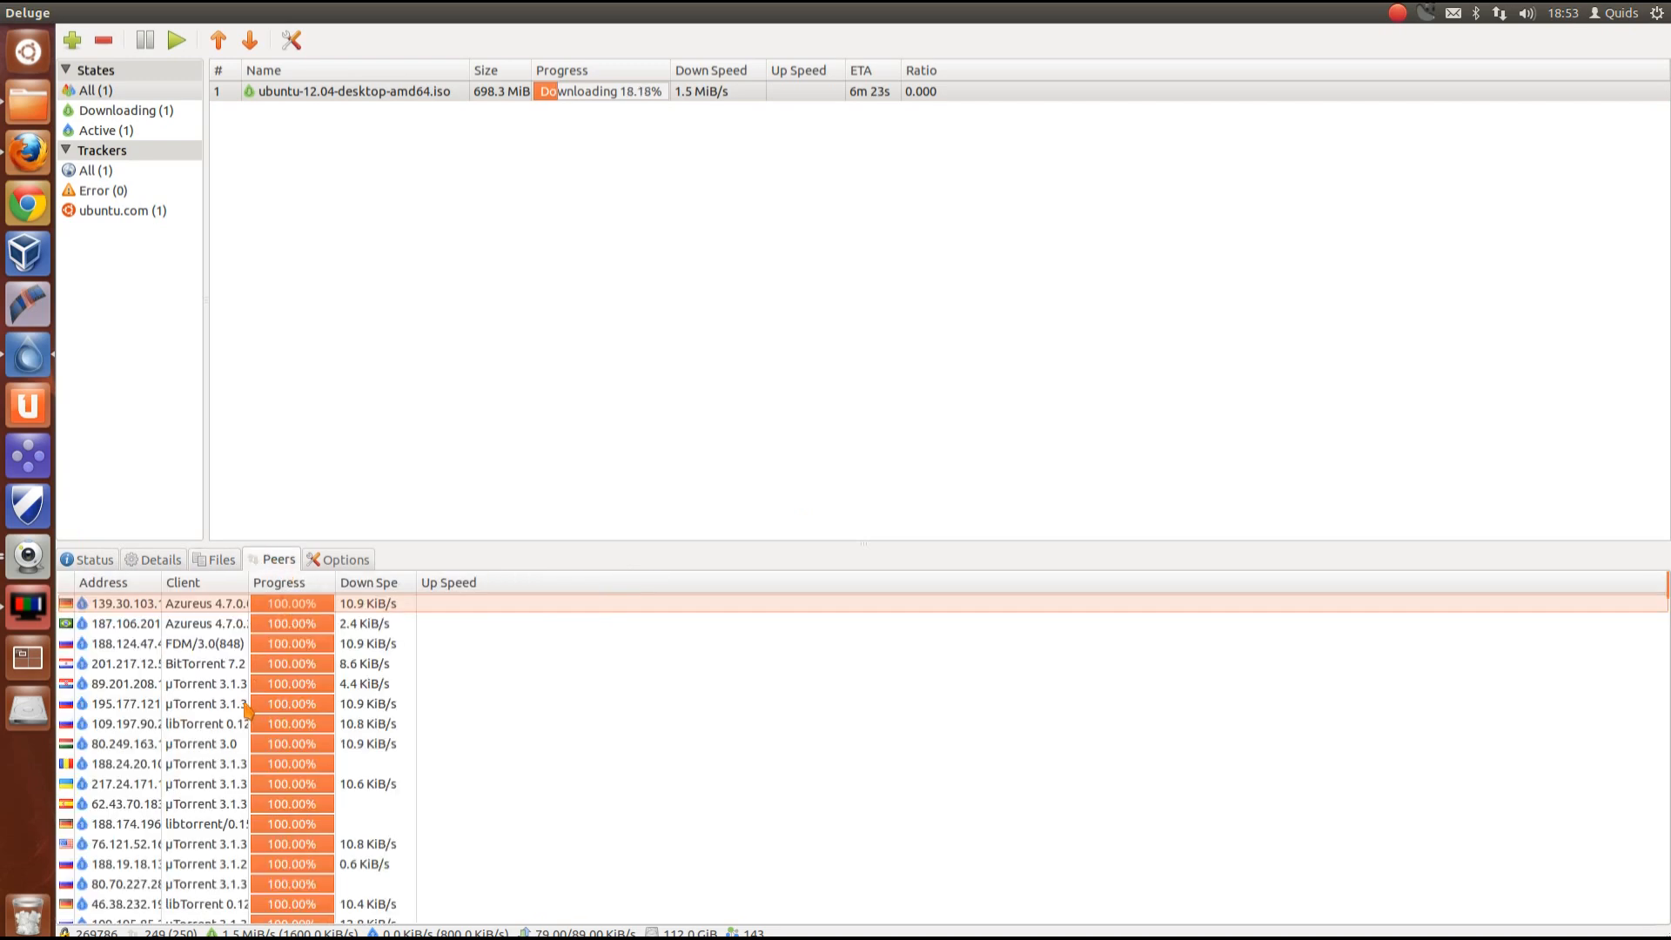
scroll("down", 3)
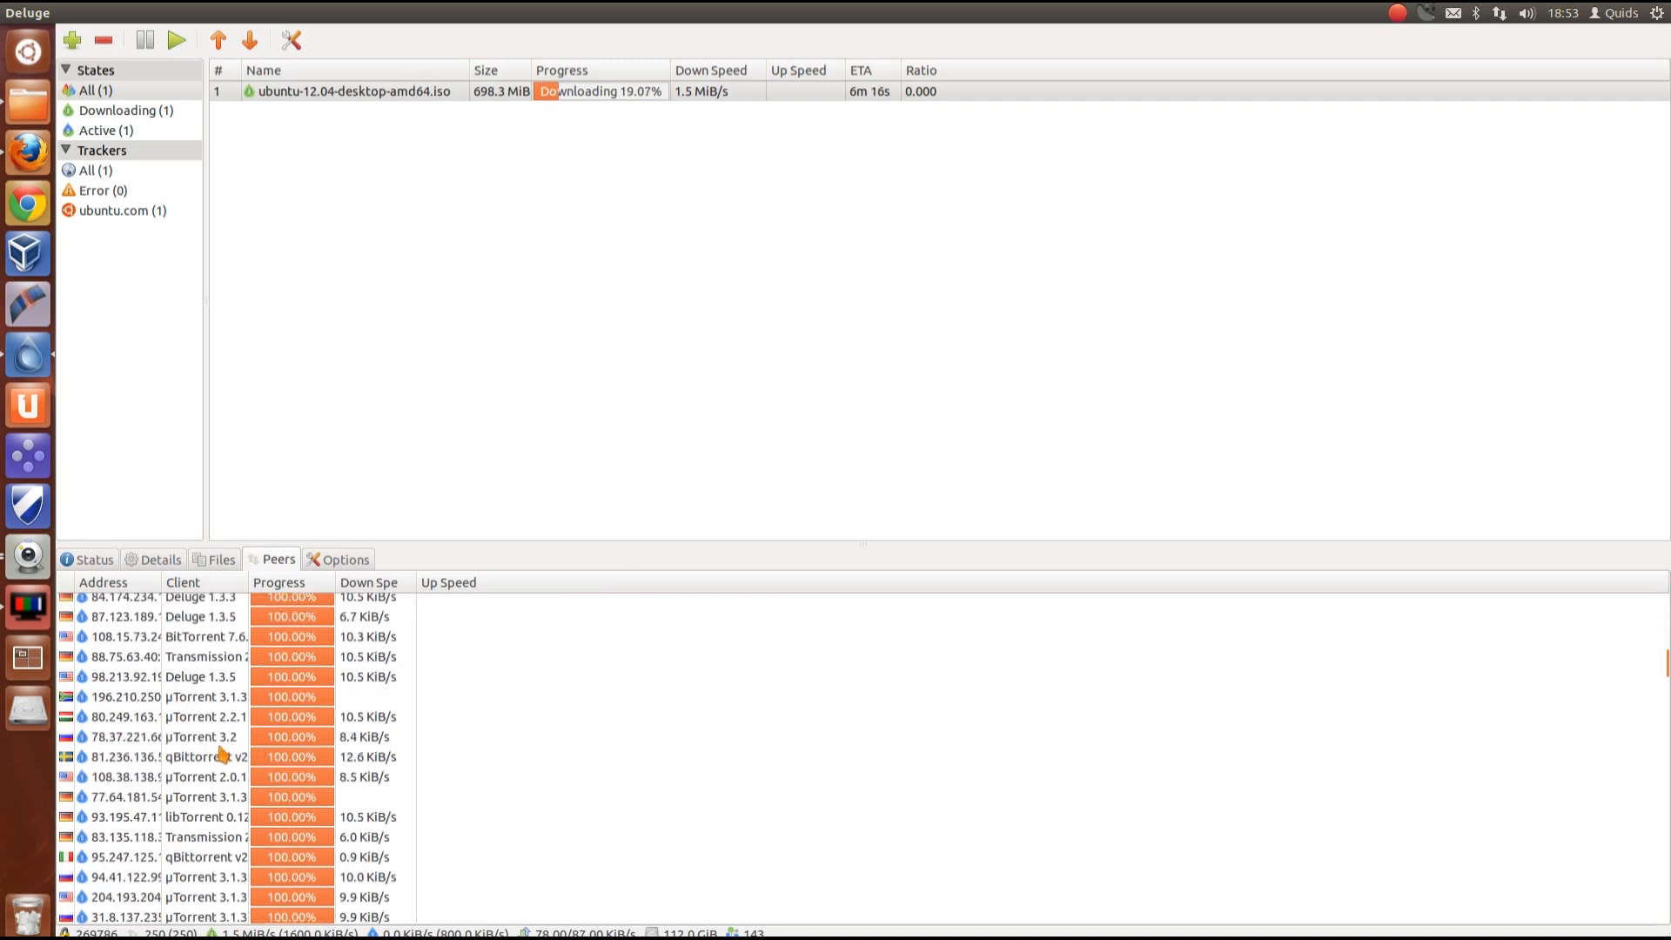
left_click(191, 737)
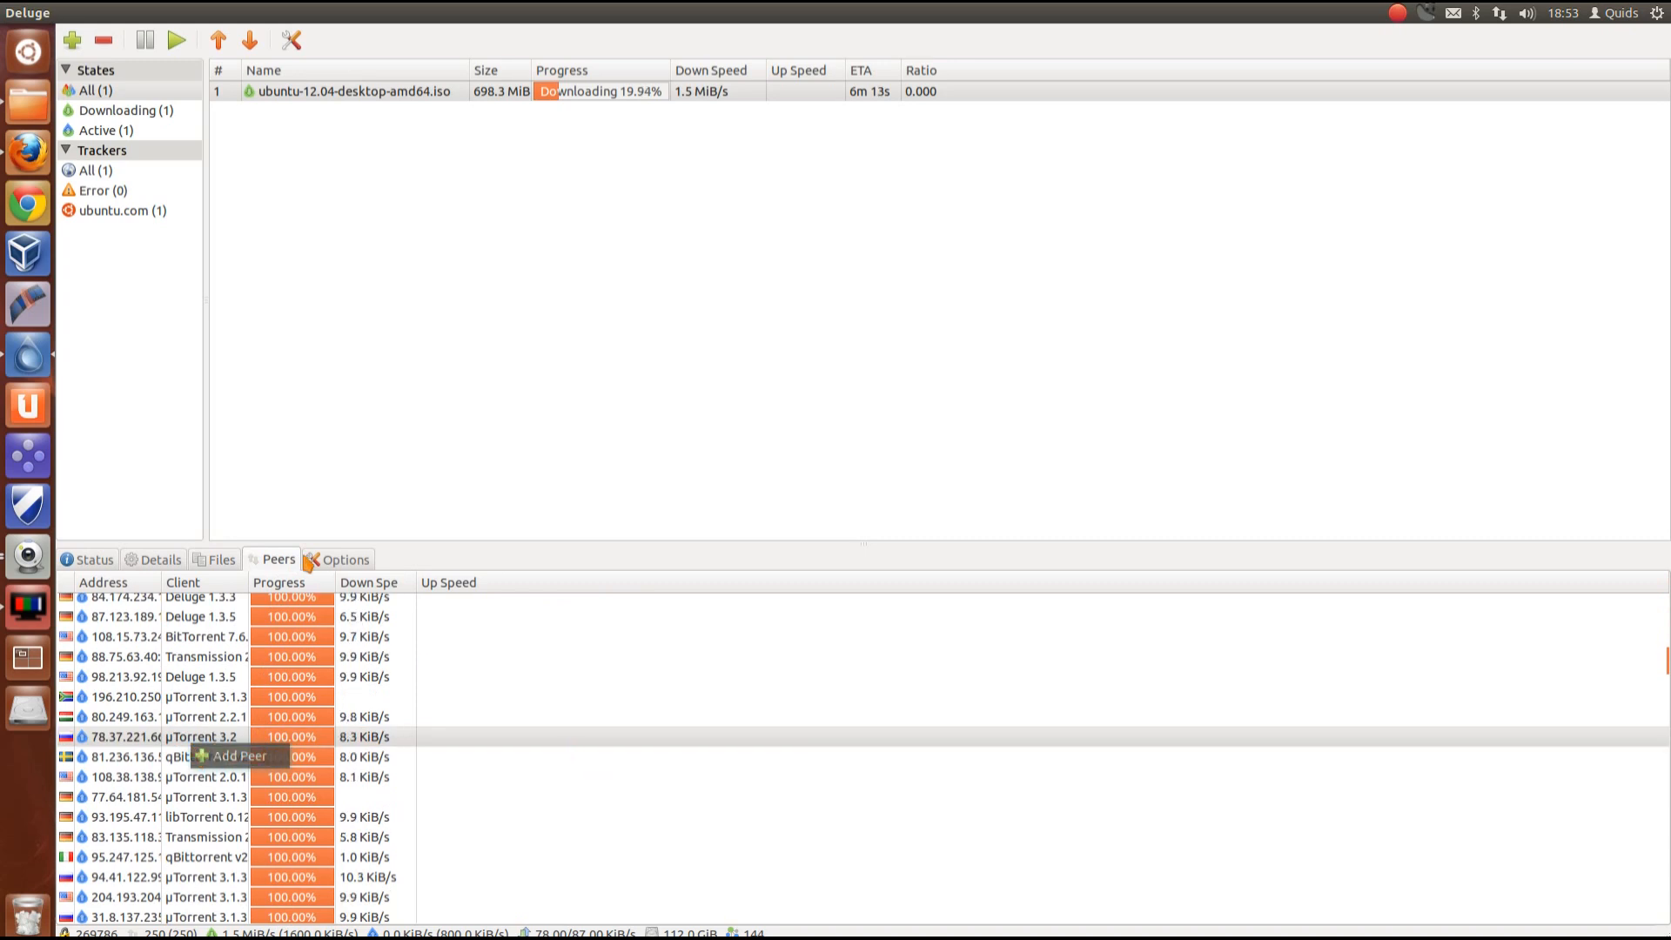
left_click(343, 559)
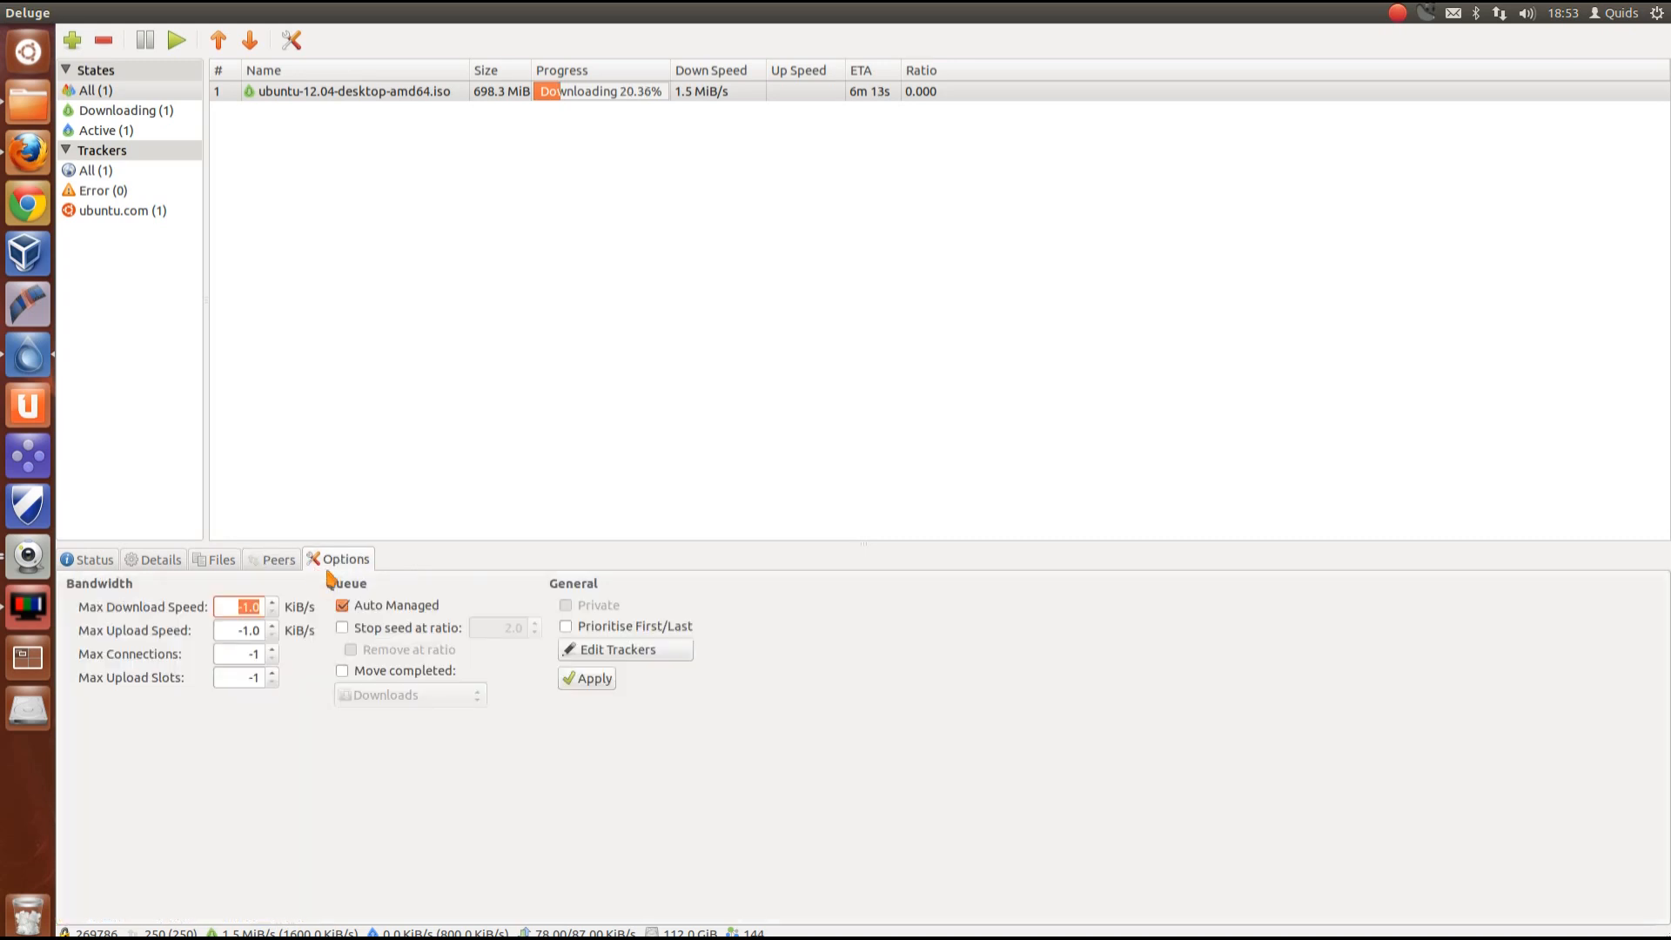